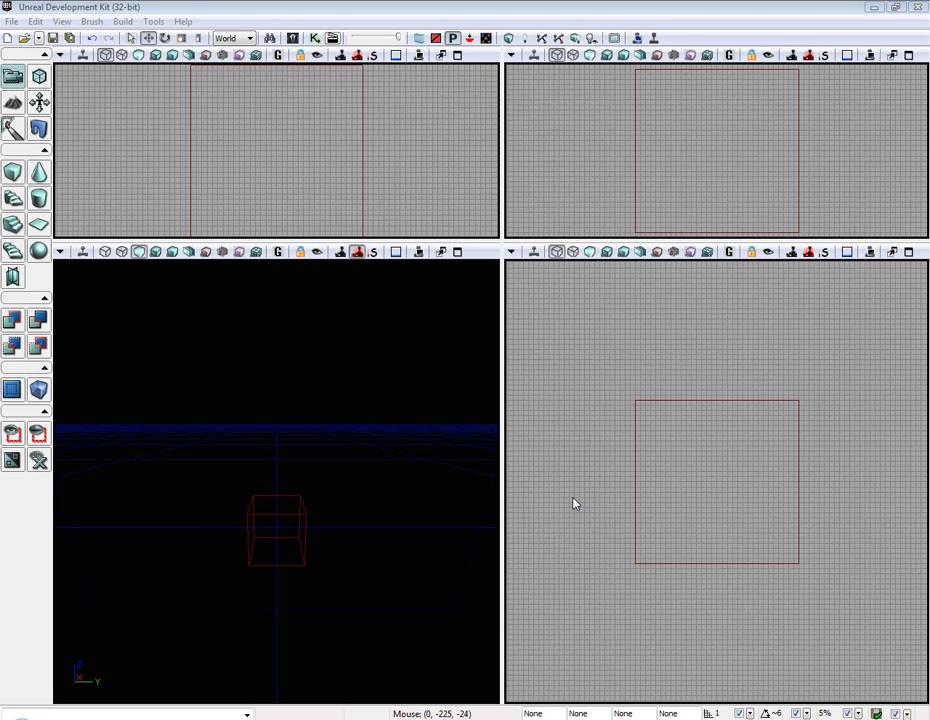
{"action": "mouse_move", "coordinate": [293, 503]}
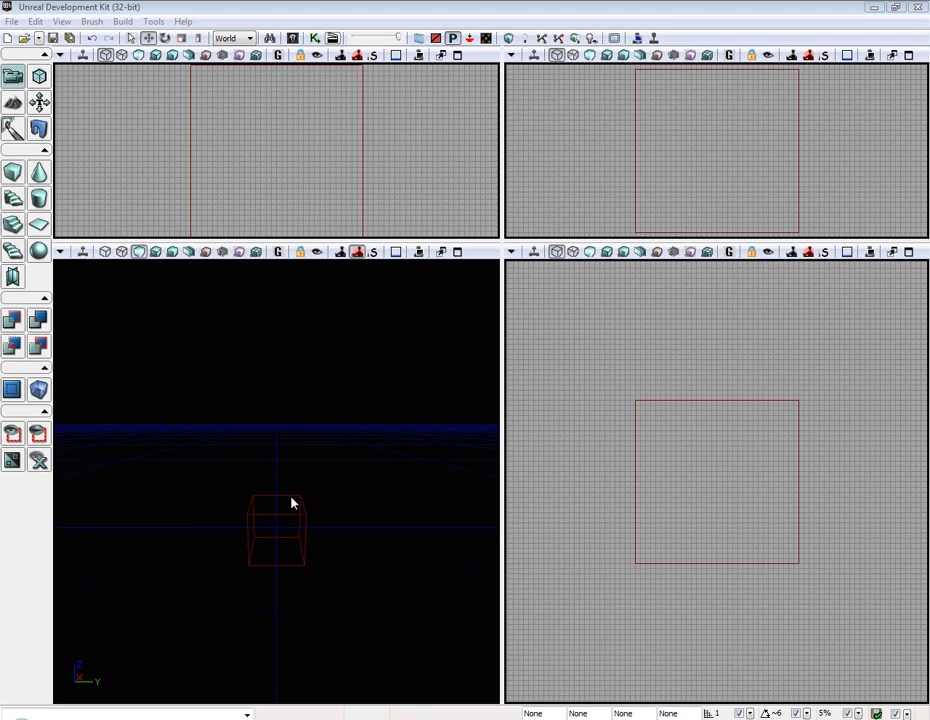
{"action": "mouse_move", "coordinate": [293, 420]}
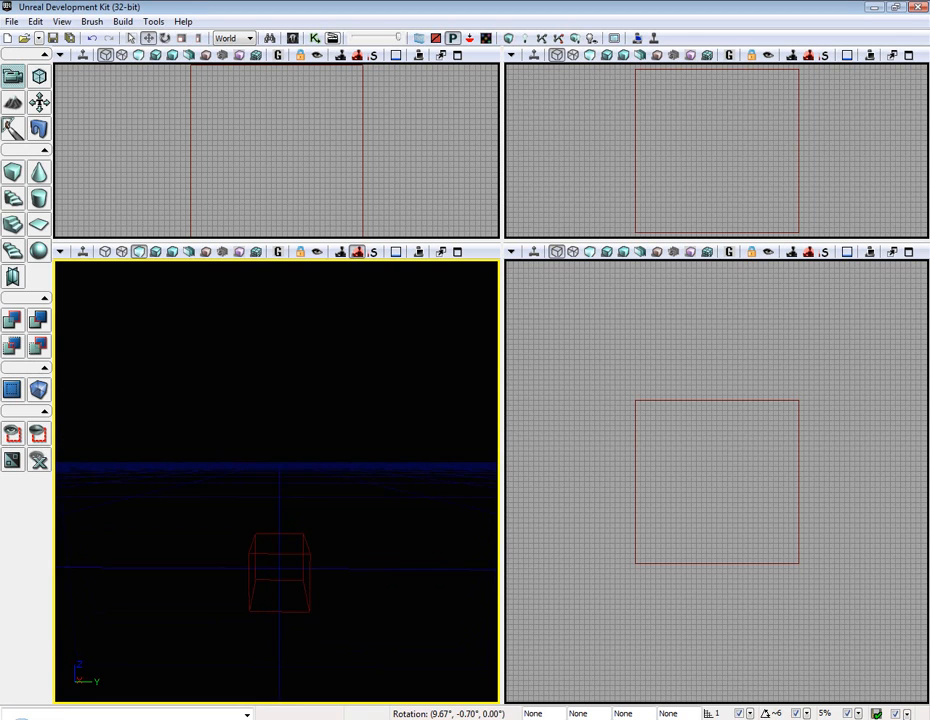
Add a 1024 x 1024 x 16 cube brush as the floor slab
{"action": "left_click_drag", "start_coordinate": [280, 500], "coordinate": [280, 440]}
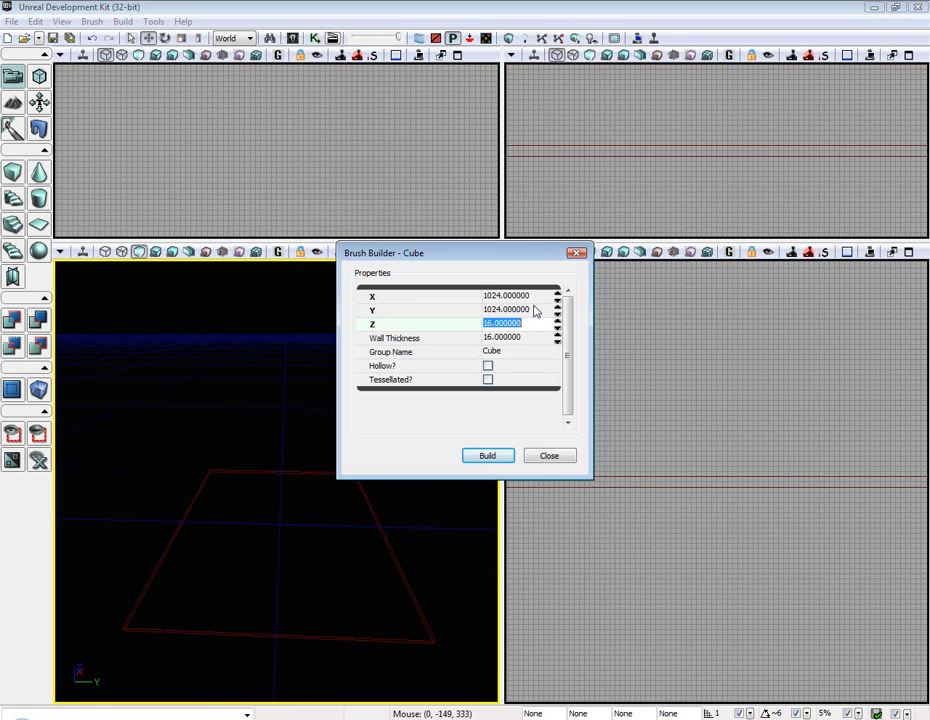
{"action": "left_click", "coordinate": [487, 455]}
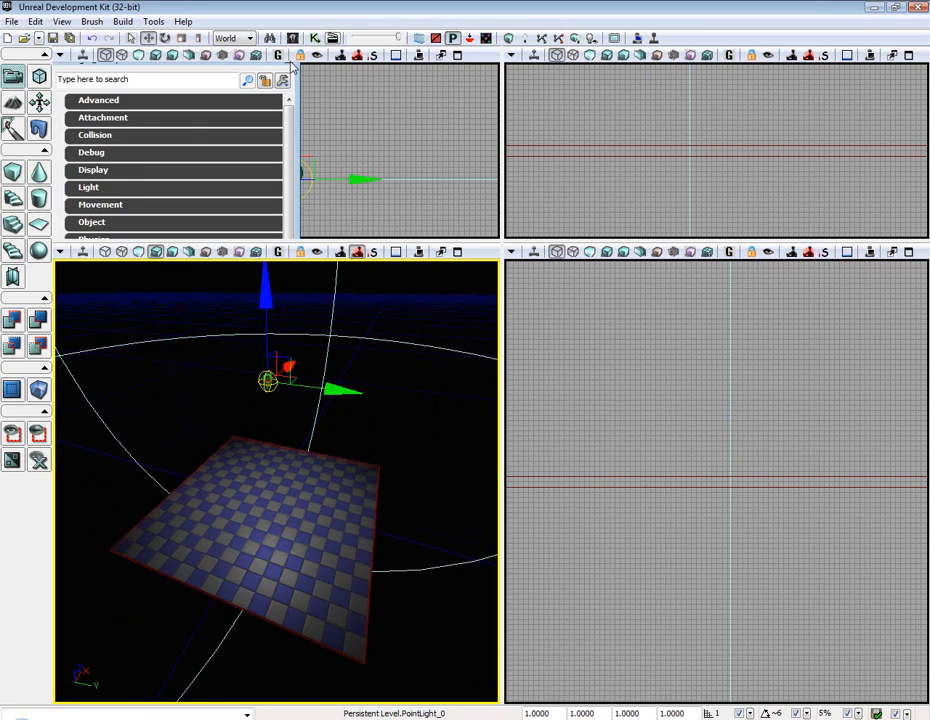
Turn the point light into a dominant light with Convert Light > Convert to Dominant
{"action": "right_click", "coordinate": [268, 380]}
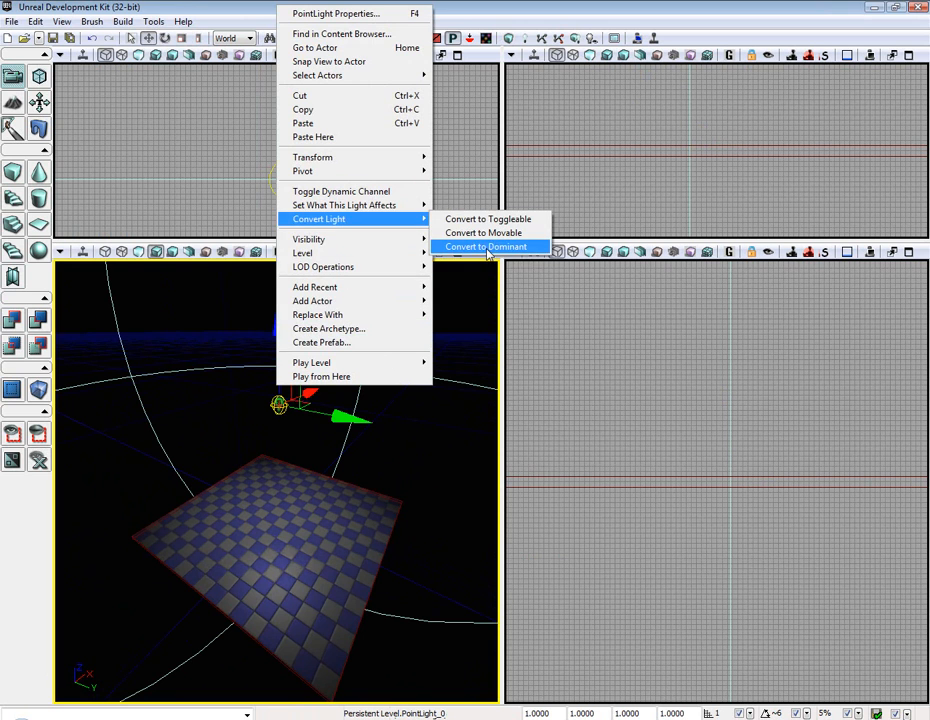
{"action": "left_click", "coordinate": [484, 247]}
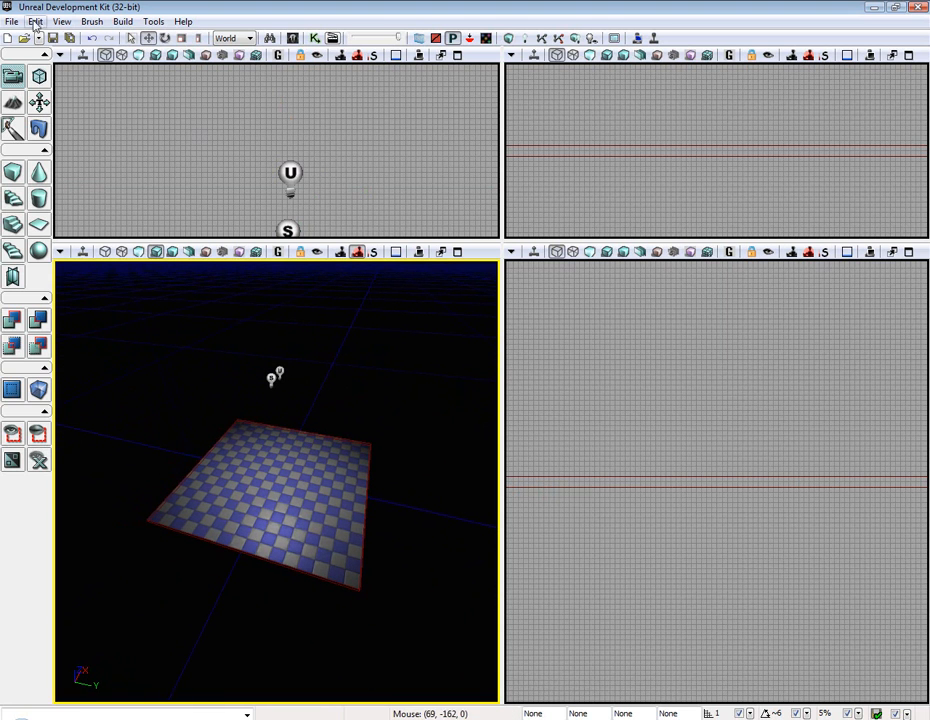
{"action": "mouse_move", "coordinate": [91, 21]}
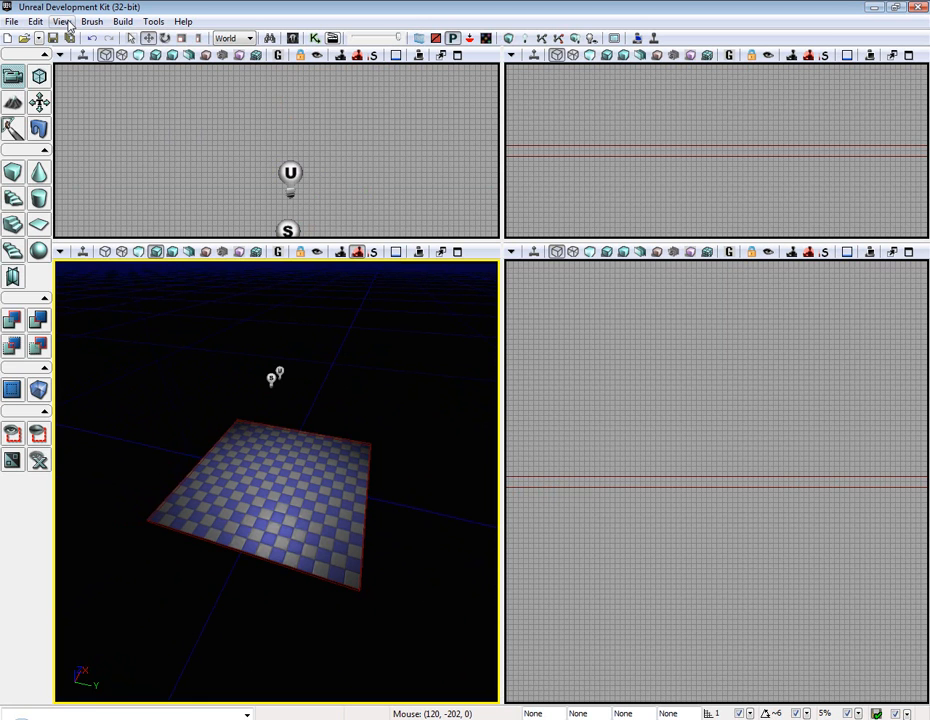
Import Cloth.PSK through the Content Browser into a new ClothPhysics package
{"action": "left_click", "coordinate": [61, 21]}
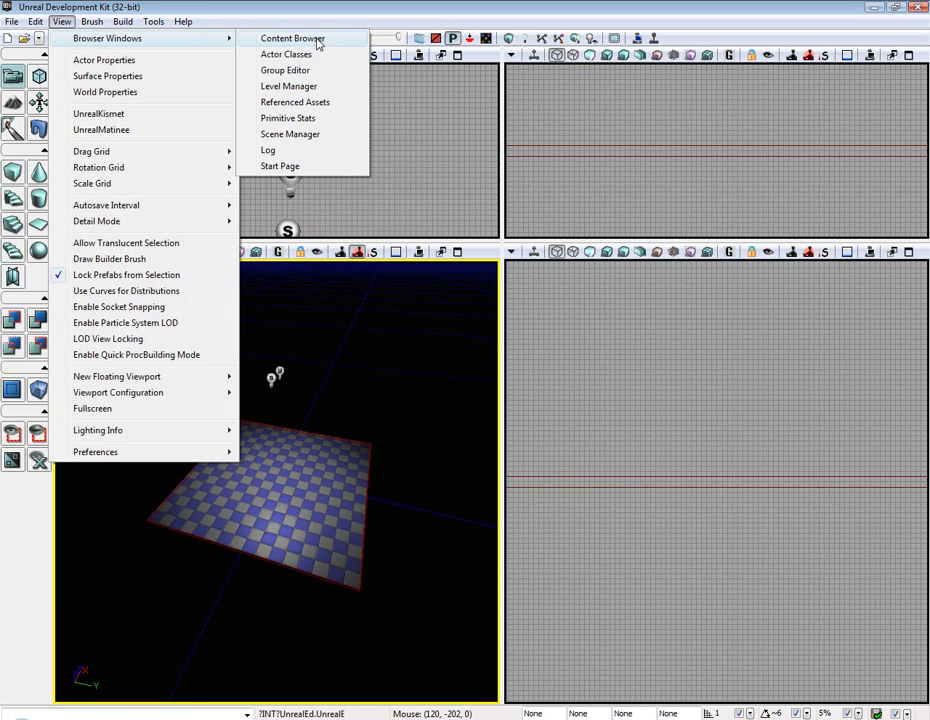
{"action": "left_click", "coordinate": [291, 38]}
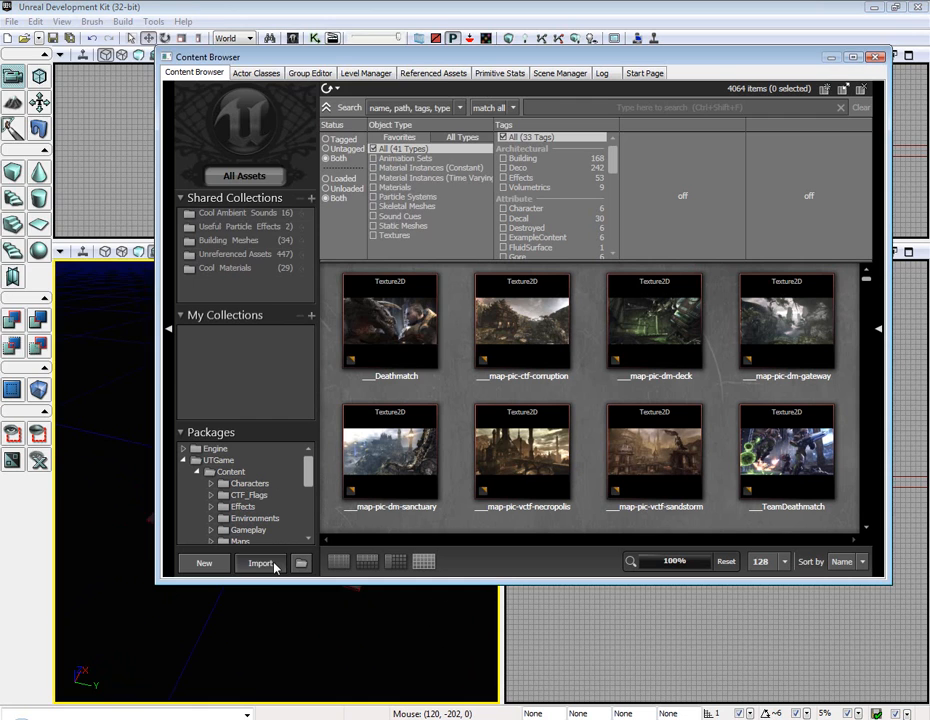
{"action": "left_click", "coordinate": [261, 562]}
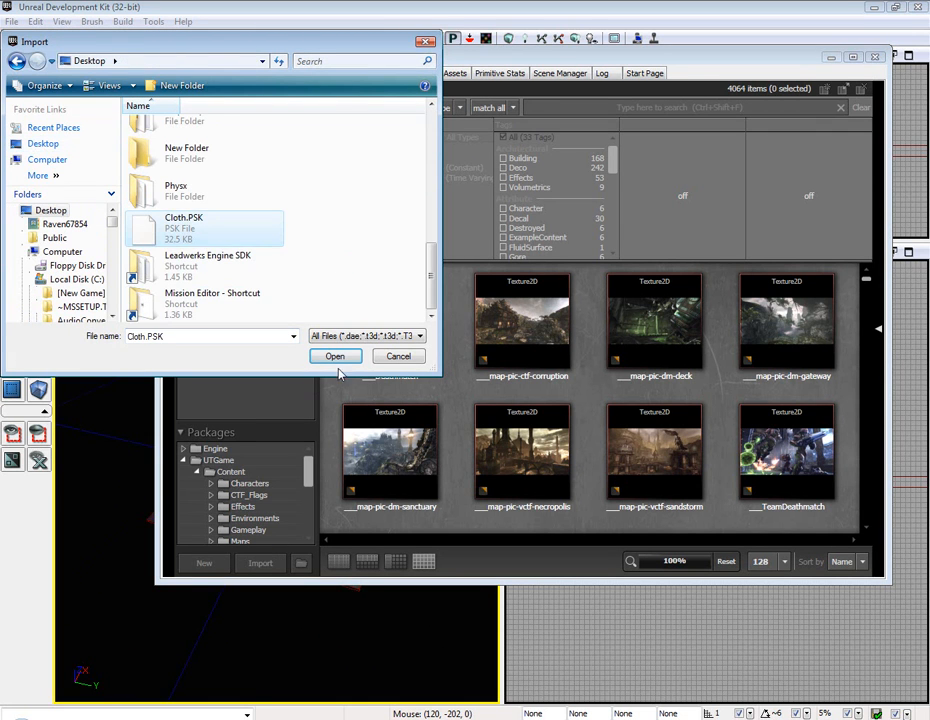
{"action": "left_click", "coordinate": [335, 356]}
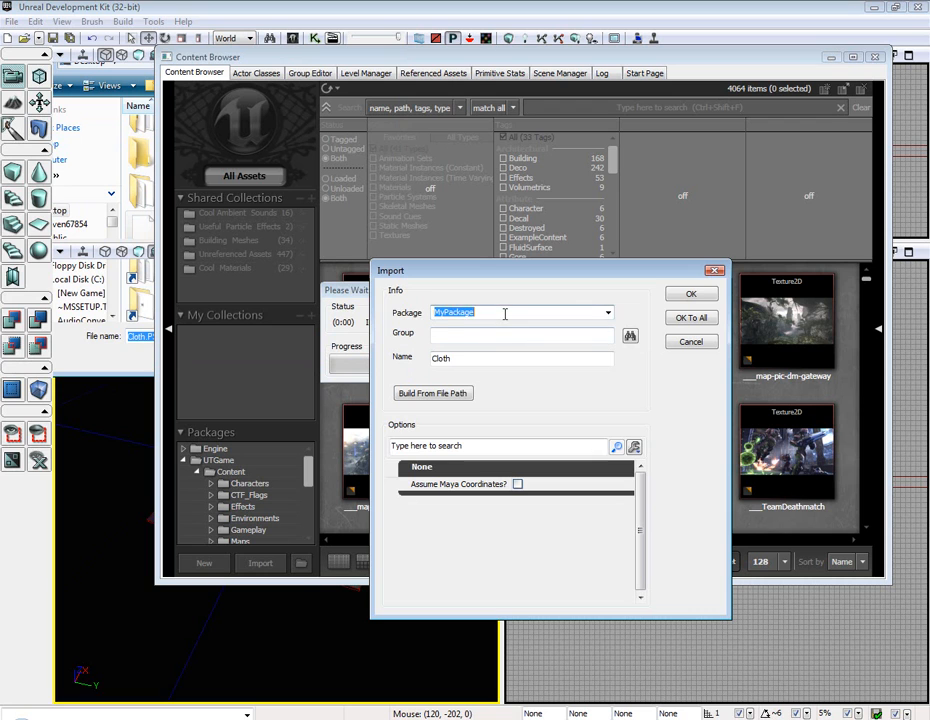
{"action": "type", "text": "ClothPhysics"}
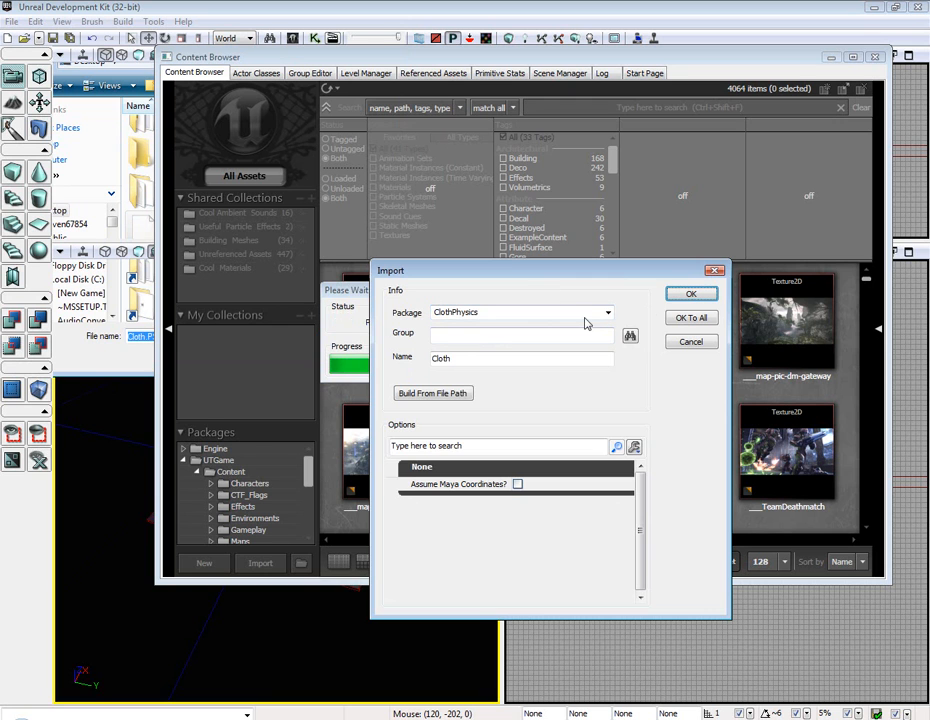
{"action": "left_click", "coordinate": [690, 293]}
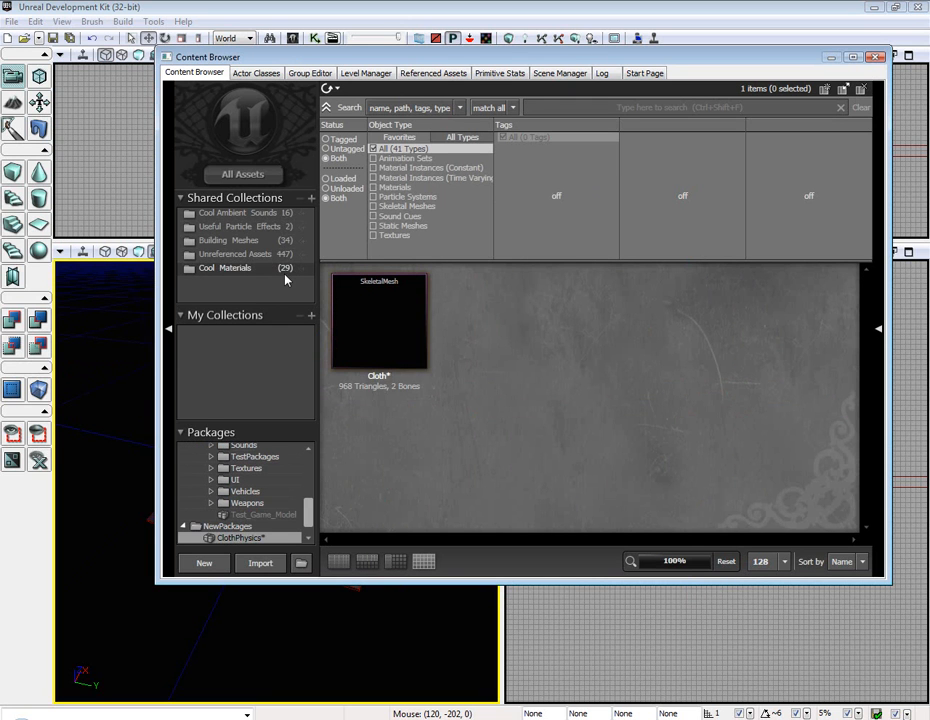
Make M_ASC_Floor_BSP_Tile01 from Cool Materials two-sided and apply the change
{"action": "left_click", "coordinate": [227, 267]}
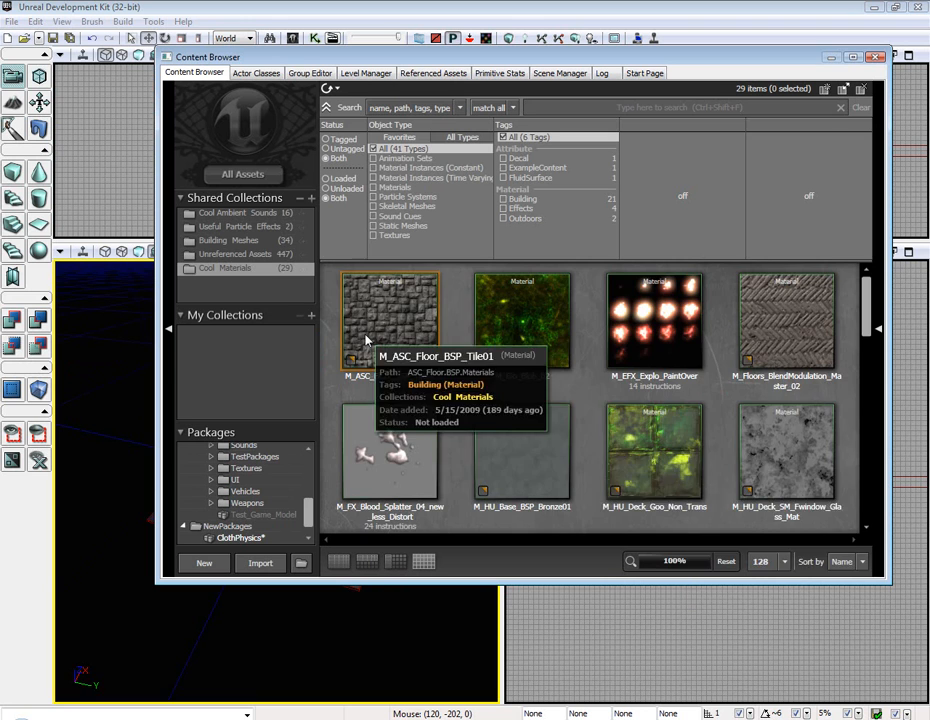
{"action": "scroll", "scroll_direction": "down", "scroll_amount": 3}
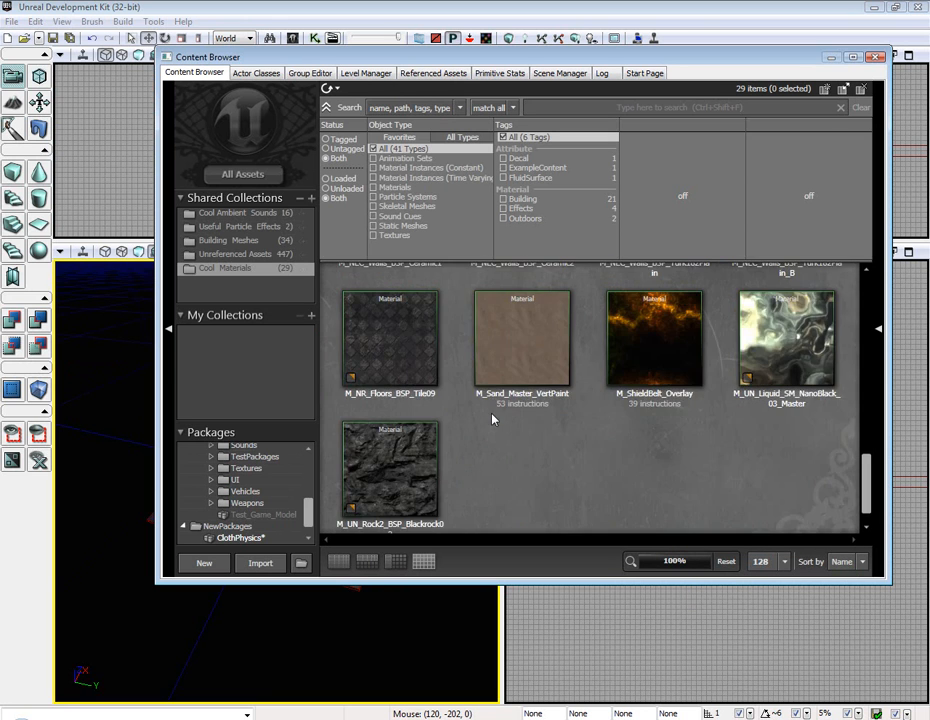
{"action": "scroll", "scroll_direction": "up", "scroll_amount": 3}
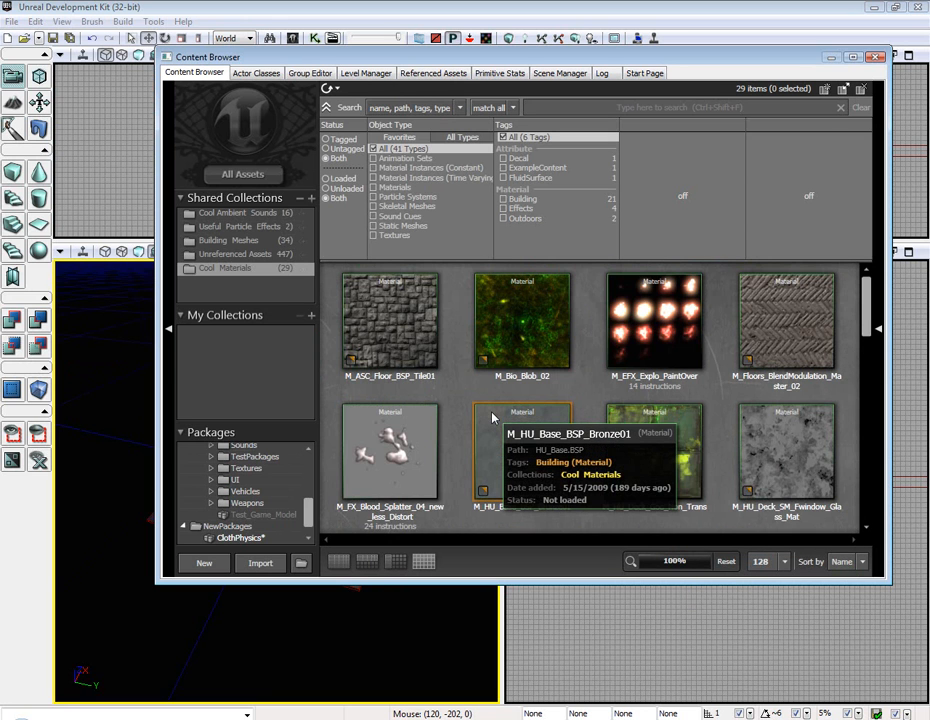
{"action": "mouse_move", "coordinate": [390, 337]}
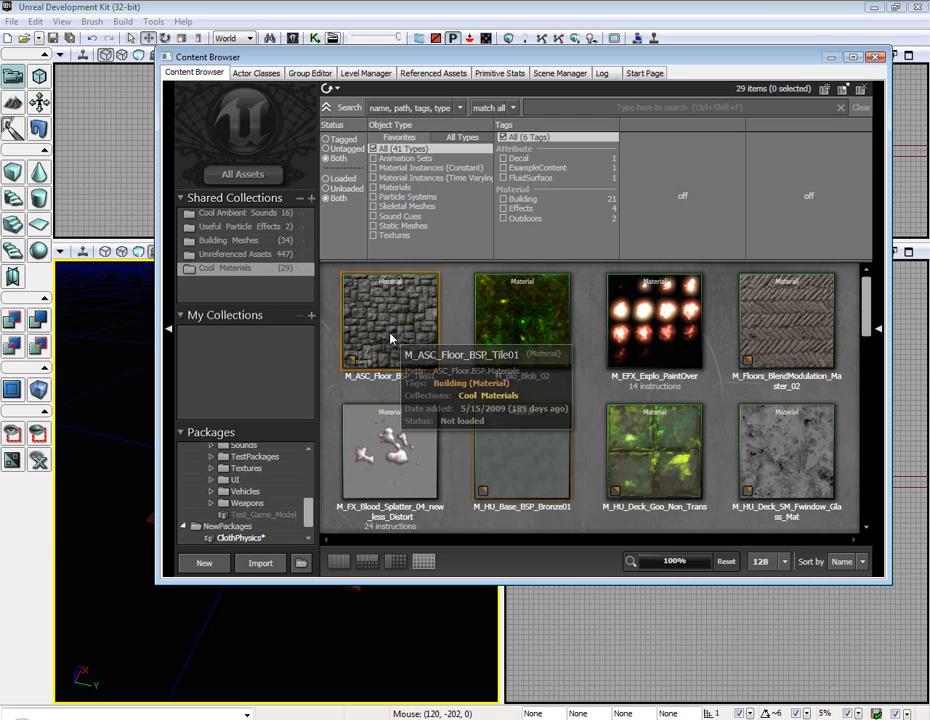
{"action": "double_click", "coordinate": [390, 315]}
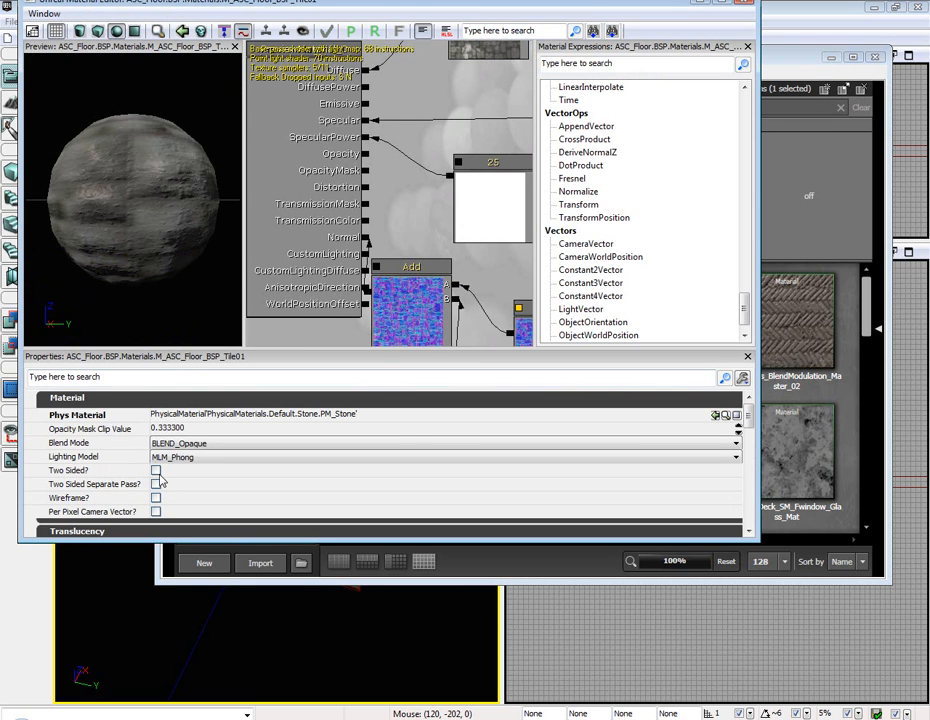
{"action": "left_click", "coordinate": [156, 470]}
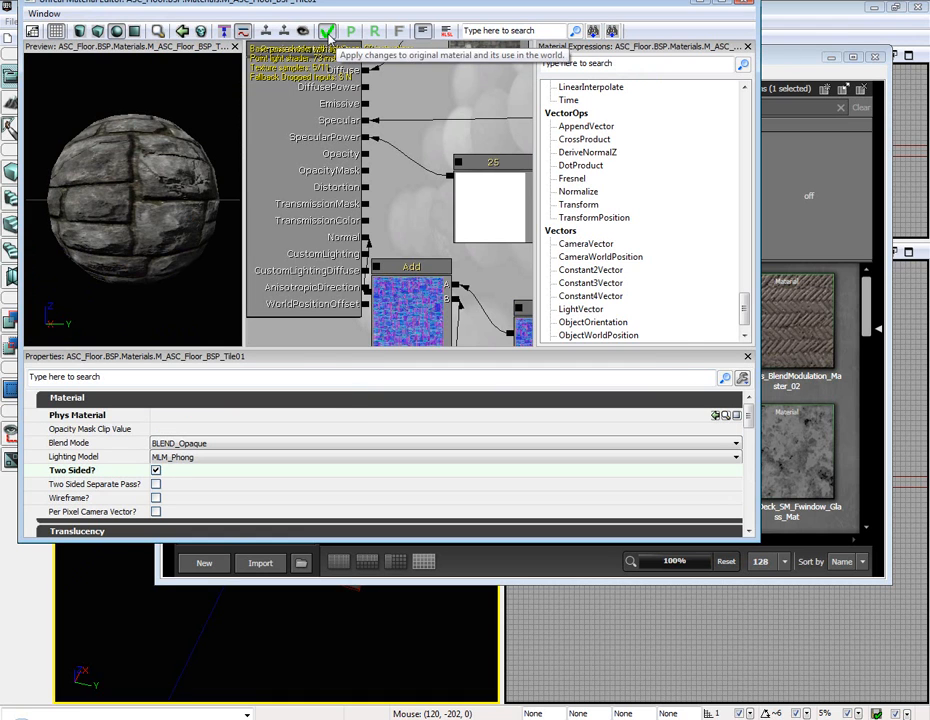
{"action": "left_click", "coordinate": [327, 31]}
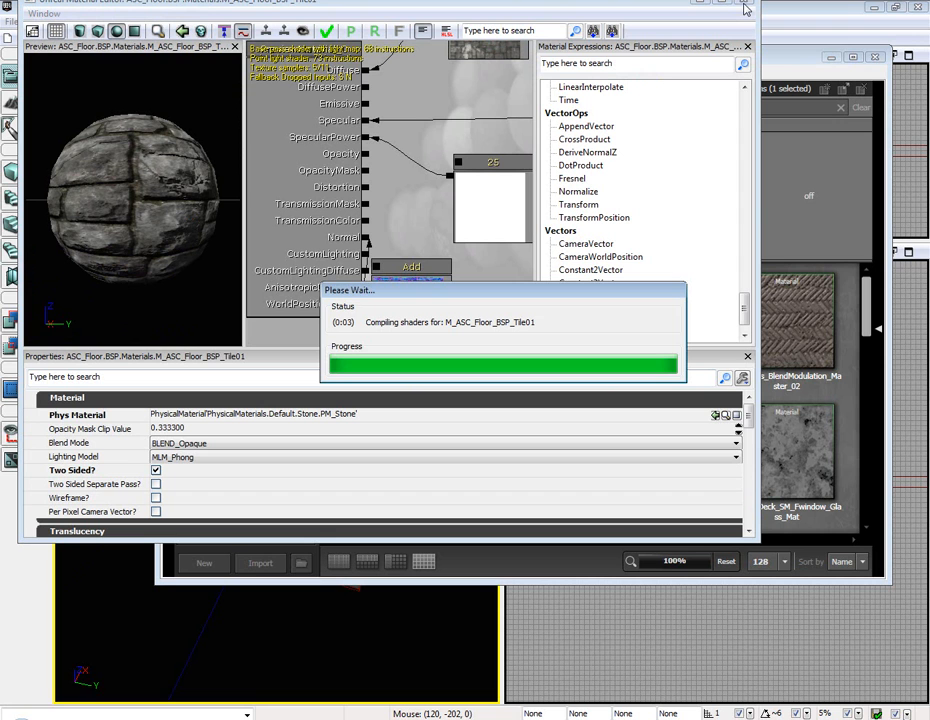
{"action": "mouse_move", "coordinate": [750, 97]}
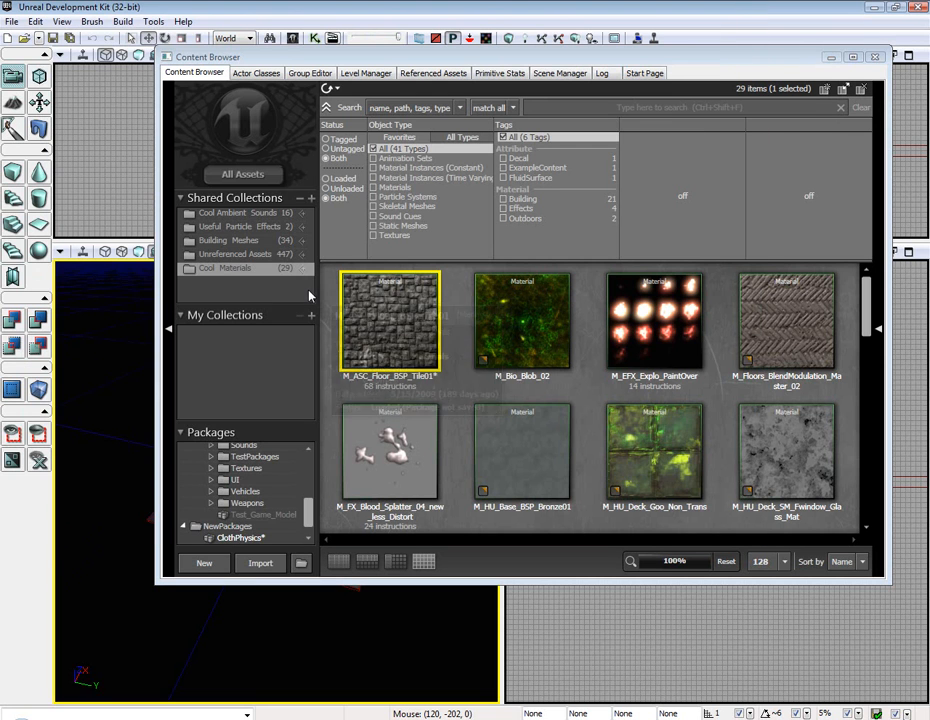
Open the Cloth mesh in the AnimSet Editor, apply the stone material and show Mesh properties
{"action": "left_click", "coordinate": [240, 537]}
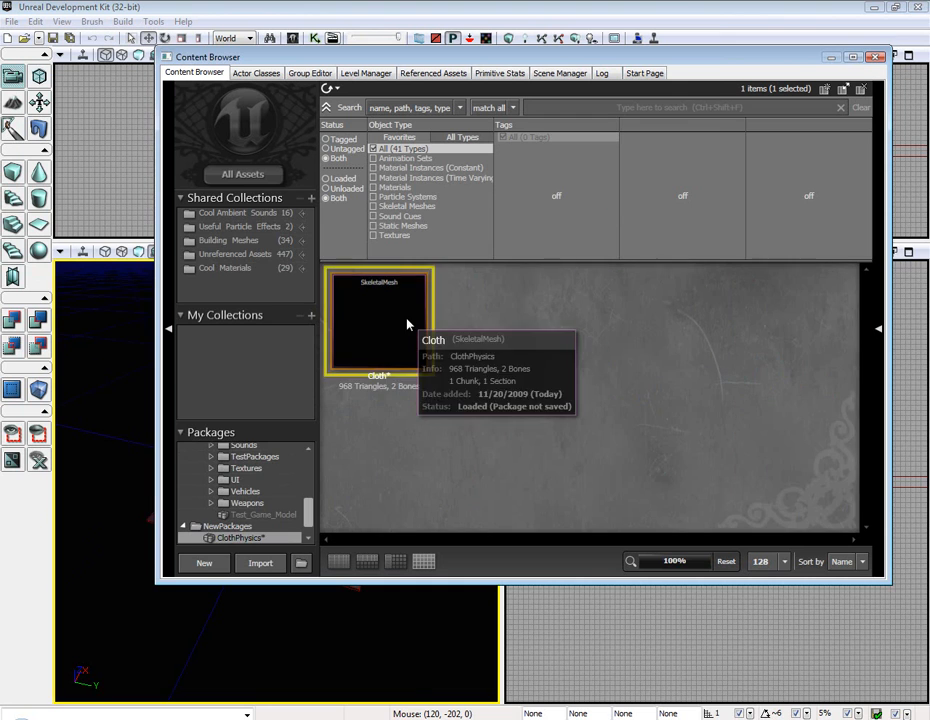
{"action": "double_click", "coordinate": [379, 318]}
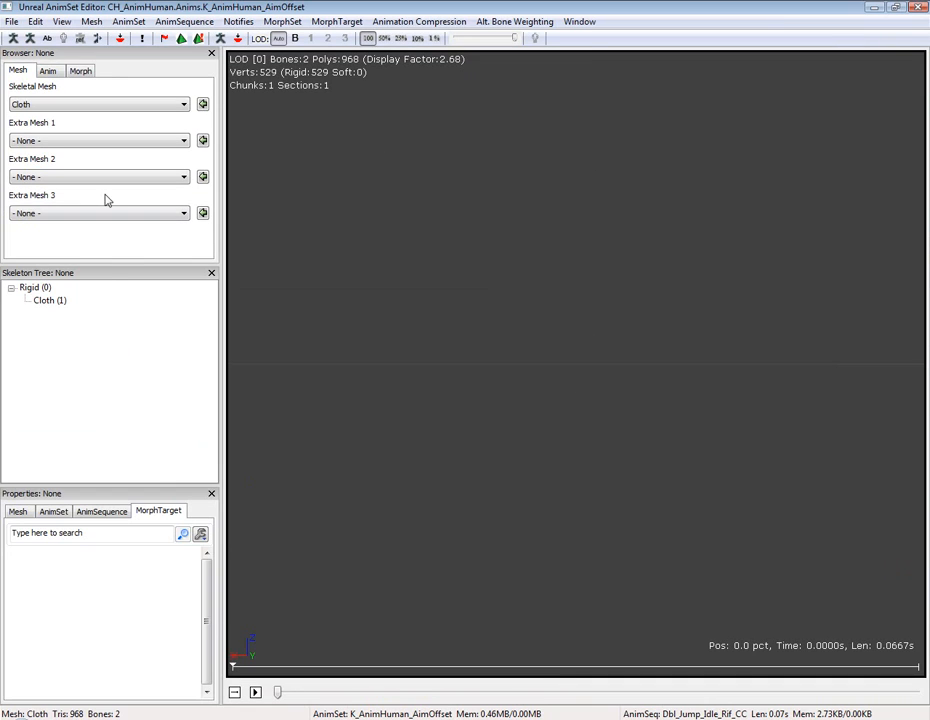
{"action": "left_click", "coordinate": [17, 511]}
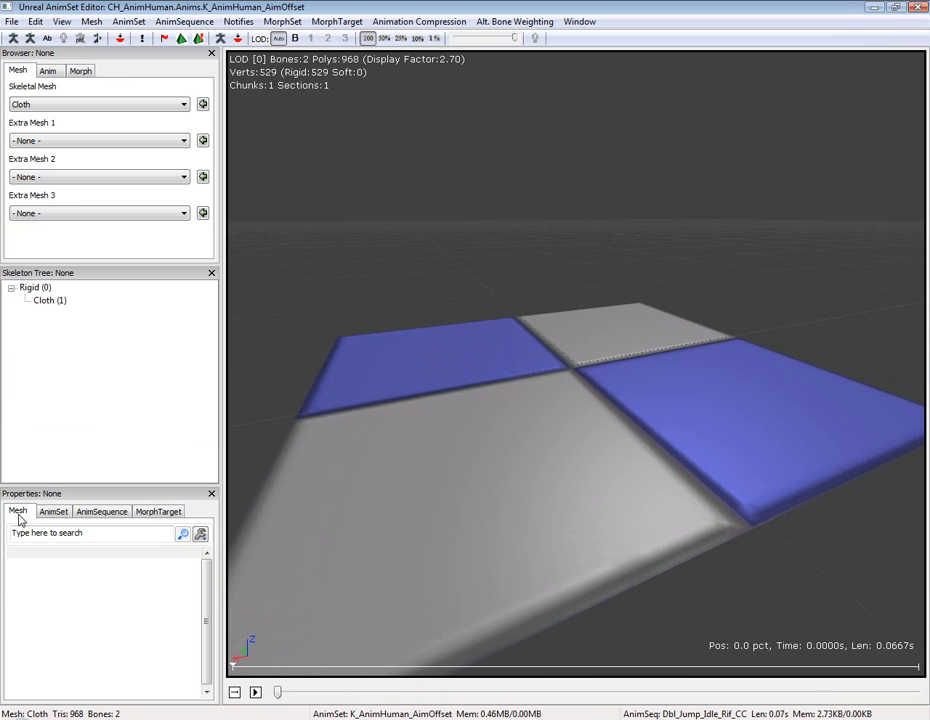
{"action": "left_click", "coordinate": [17, 511]}
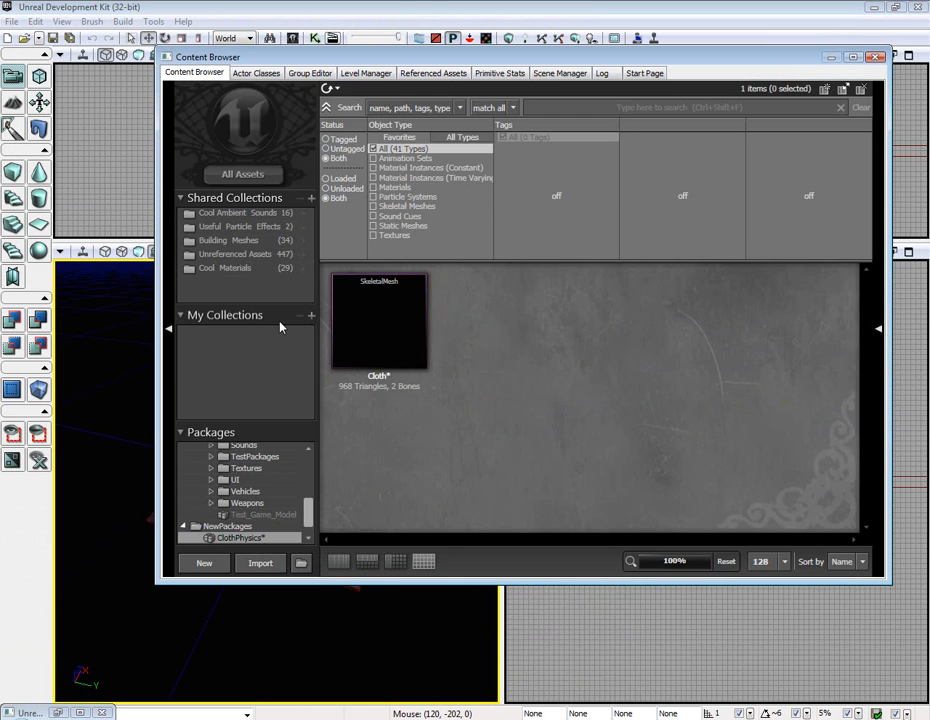
{"action": "left_click", "coordinate": [237, 268]}
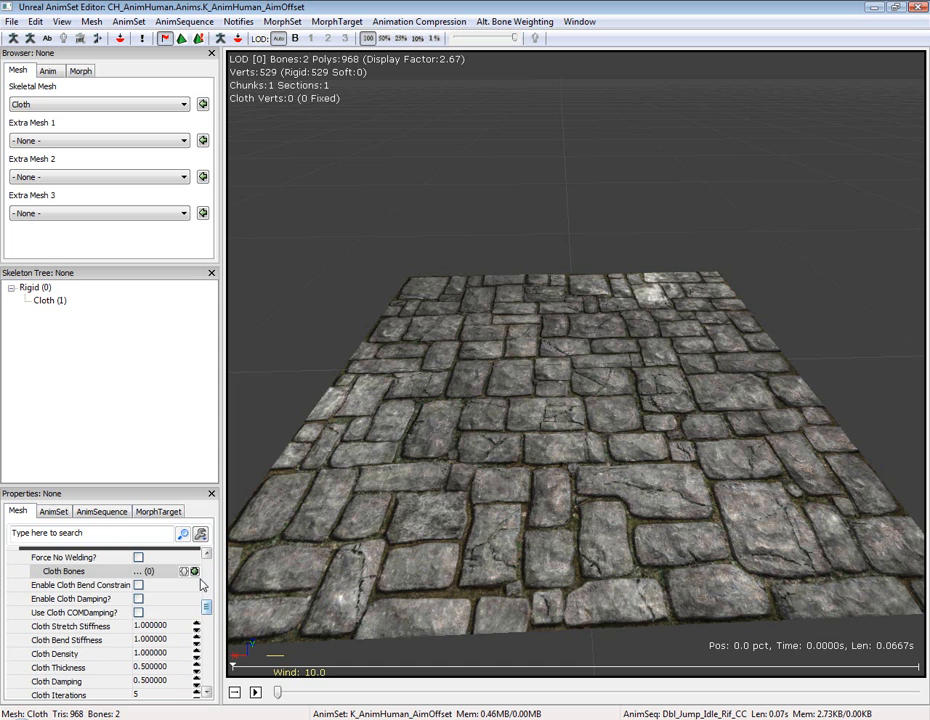
Add a cloth bone entry so the stone mesh simulates as cloth
{"action": "left_click", "coordinate": [35, 571]}
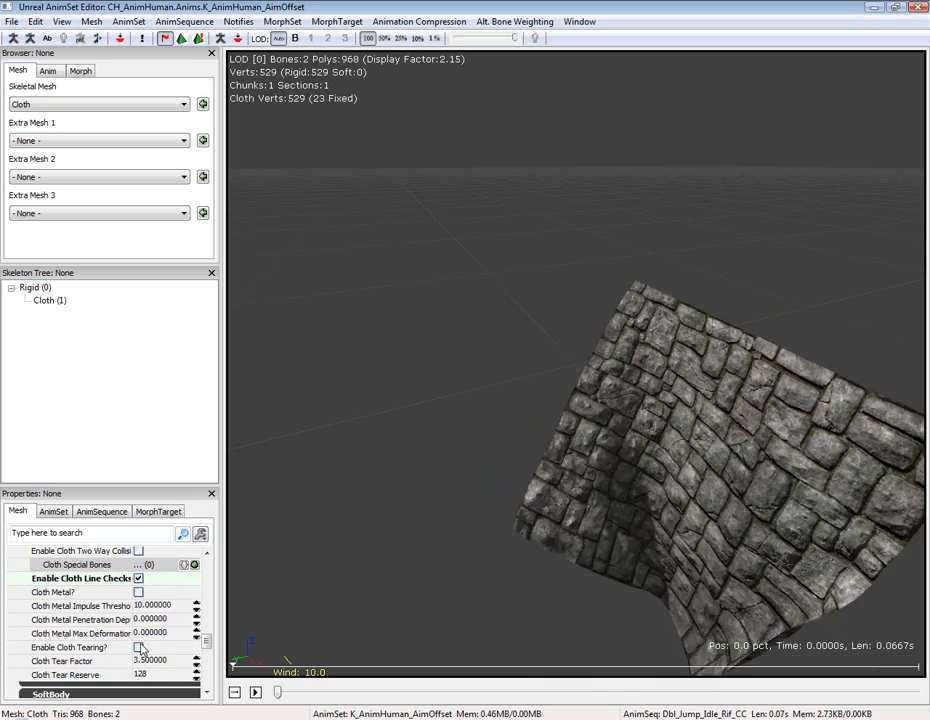
Enable Cloth Tearing and enter a new Cloth Tear Factor value
{"action": "left_click", "coordinate": [138, 647]}
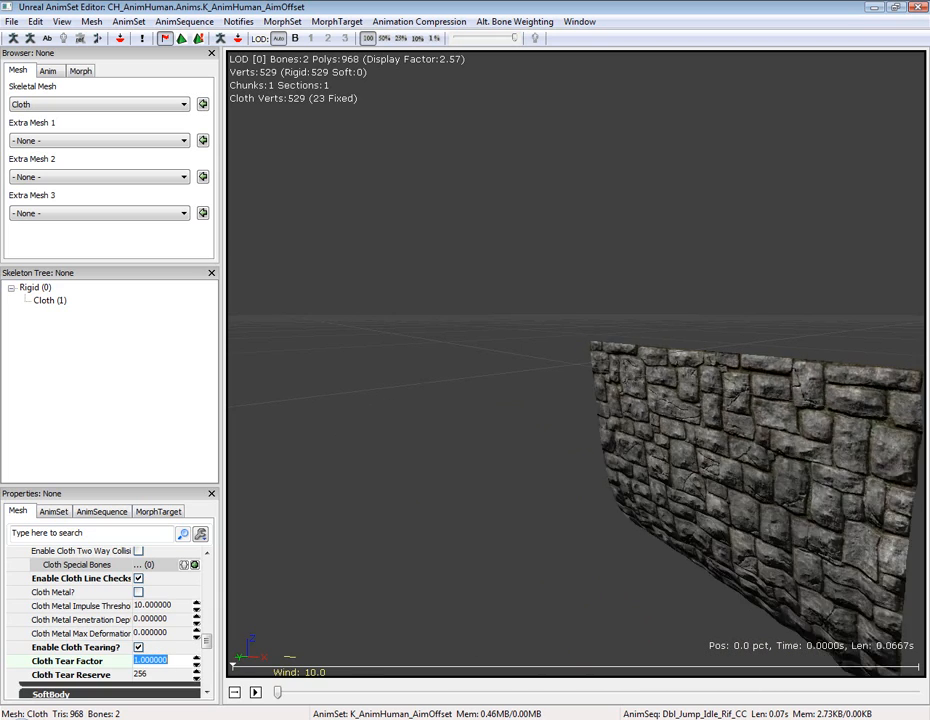
{"action": "type", "text": "0.5"}
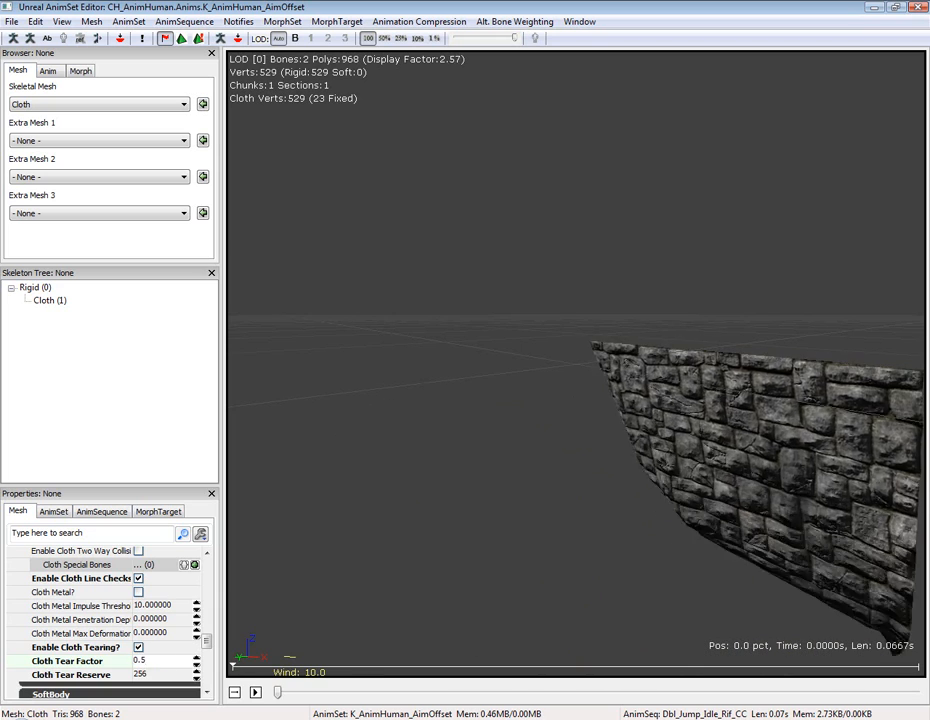
{"action": "triple_click", "coordinate": [150, 660]}
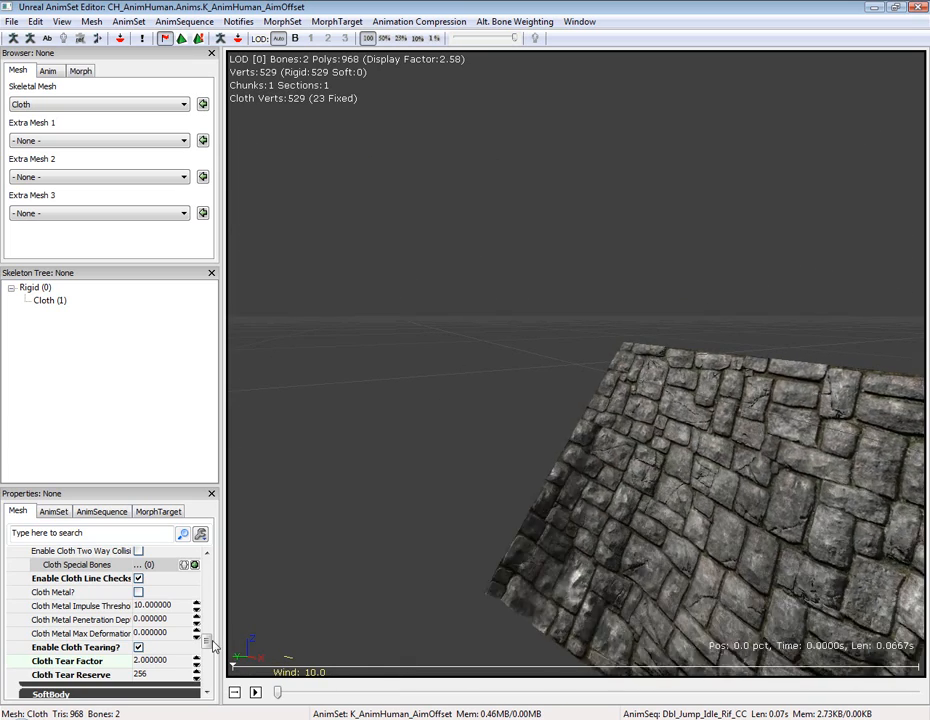
Enable Damage Applies Impulse on the cloth actor and expand its Skeletal Mesh Component
{"action": "scroll", "scroll_direction": "down", "scroll_amount": 3}
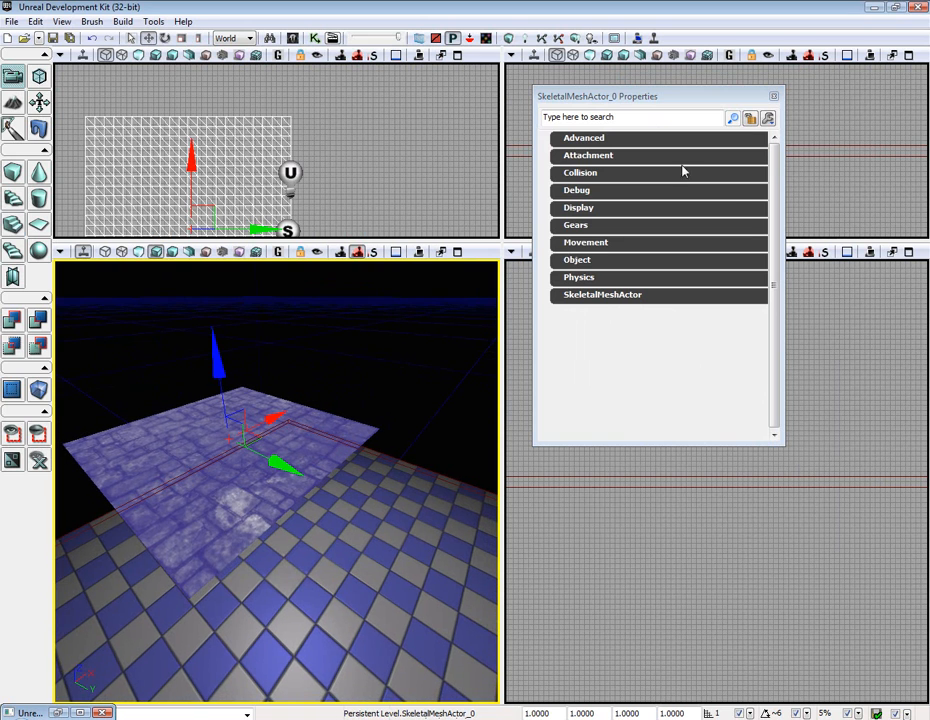
{"action": "mouse_move", "coordinate": [580, 172]}
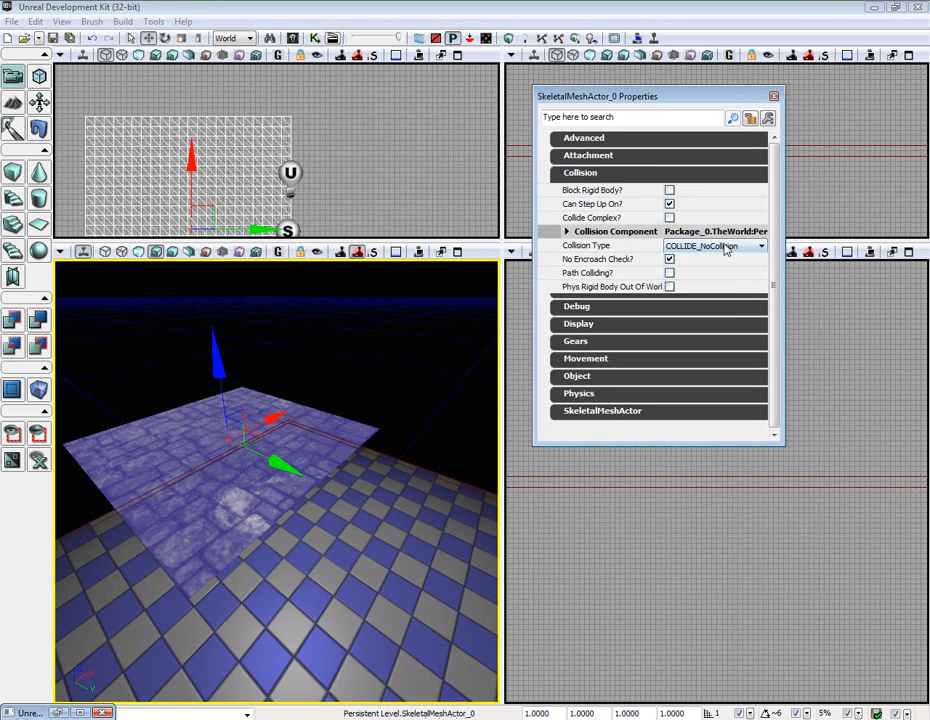
{"action": "left_click", "coordinate": [580, 172]}
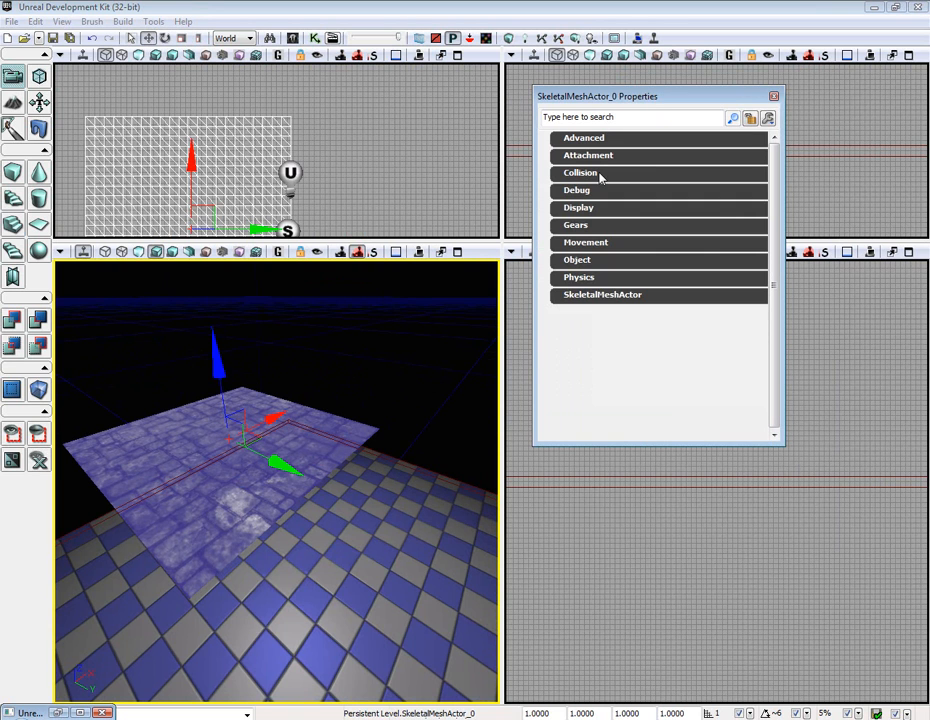
{"action": "left_click", "coordinate": [602, 294]}
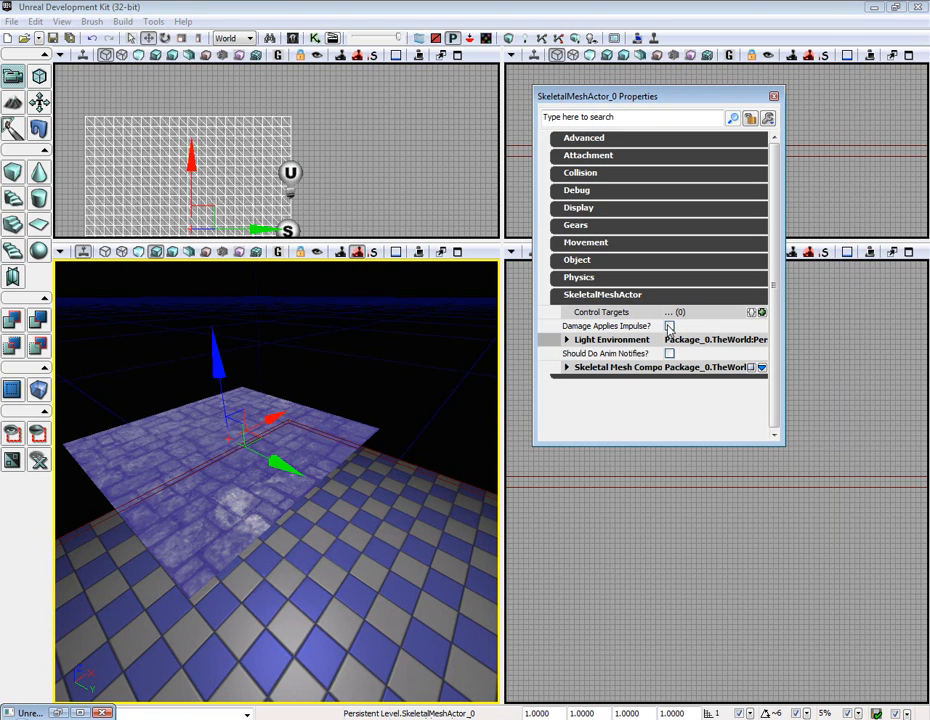
{"action": "mouse_move", "coordinate": [705, 333]}
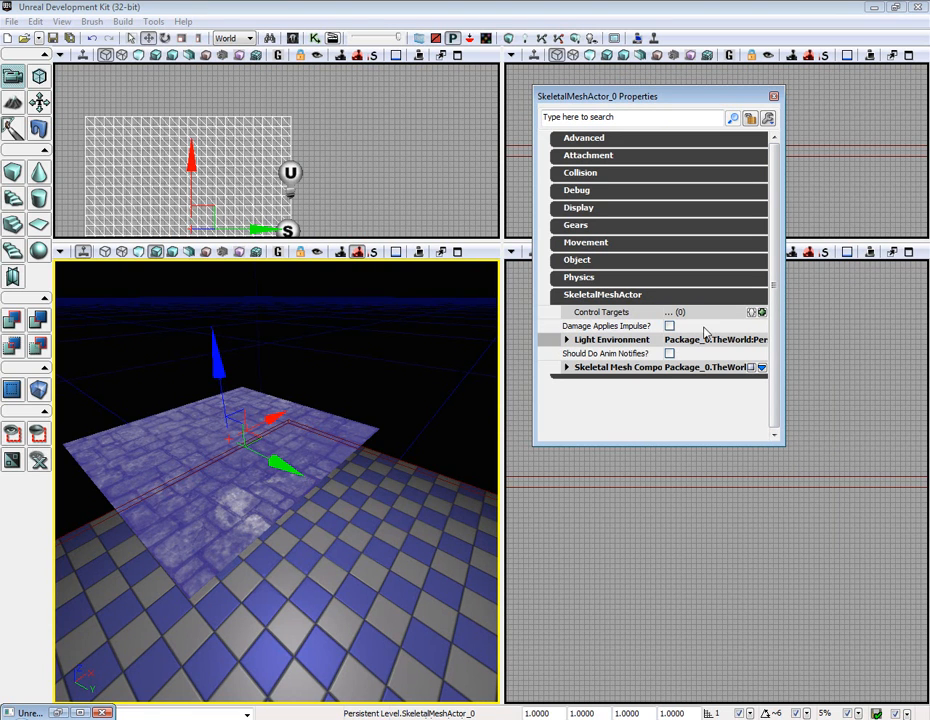
{"action": "left_click", "coordinate": [669, 325]}
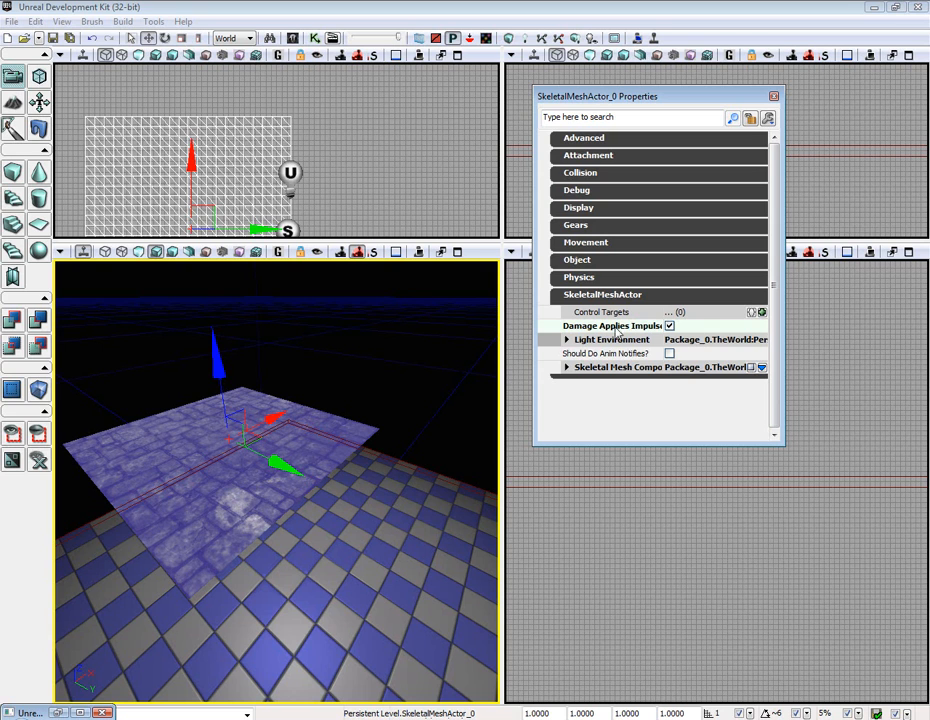
{"action": "left_click", "coordinate": [567, 367]}
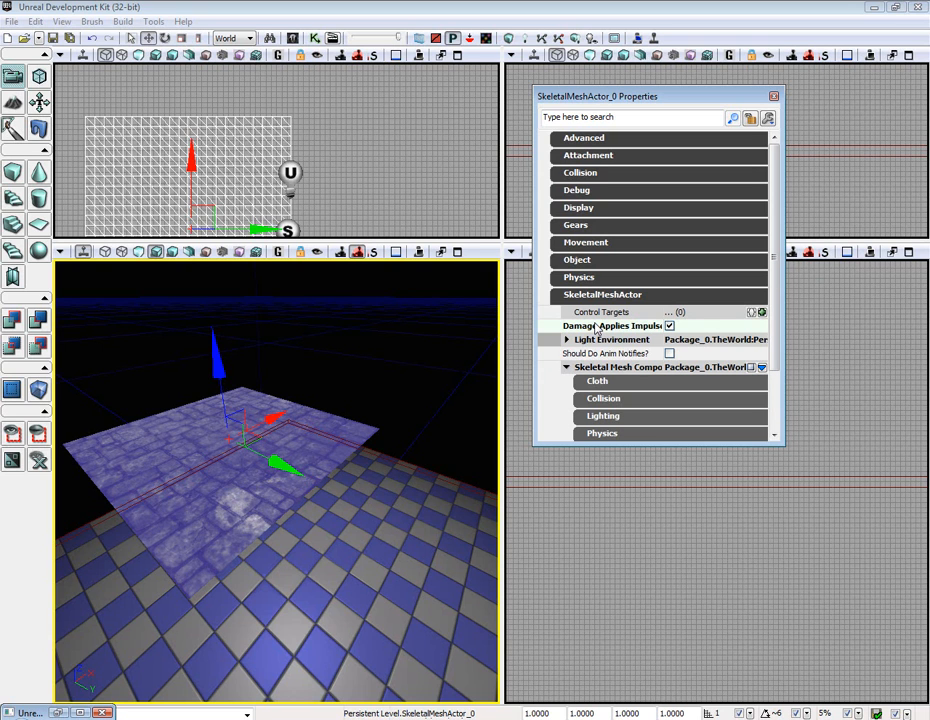
{"action": "mouse_move", "coordinate": [570, 332]}
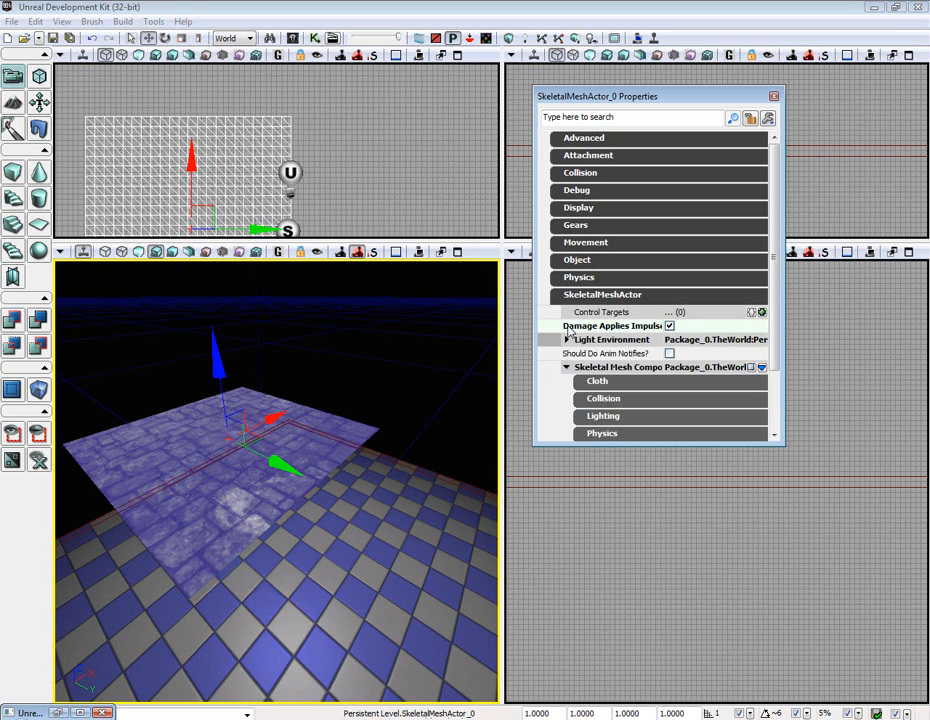
{"action": "left_click", "coordinate": [568, 339]}
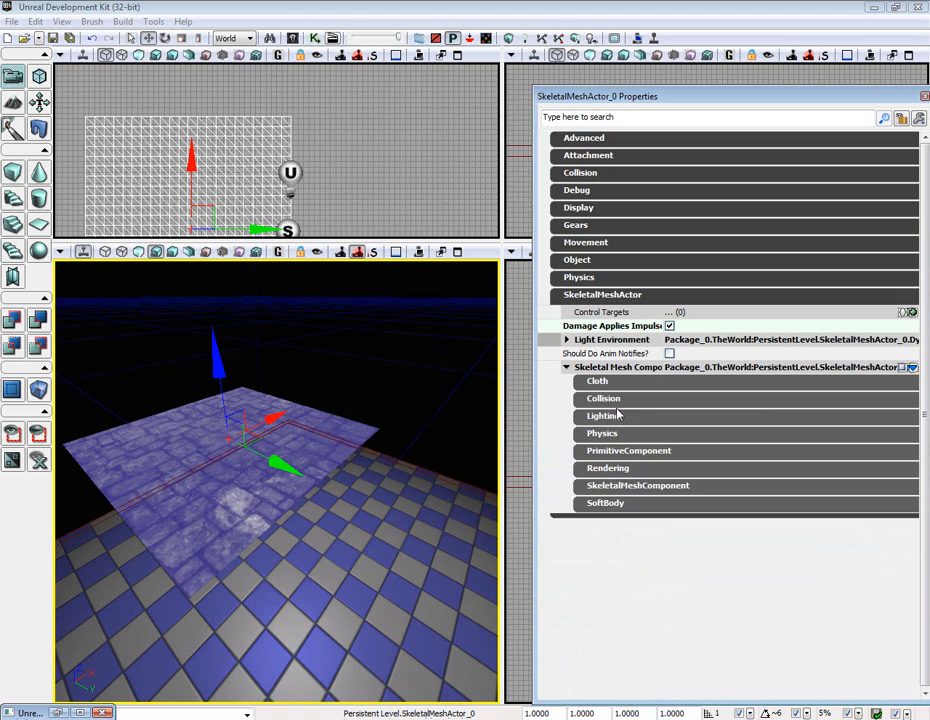
Expand the component's cloth settings and turn on Cloth Use Compartment
{"action": "left_click", "coordinate": [597, 381]}
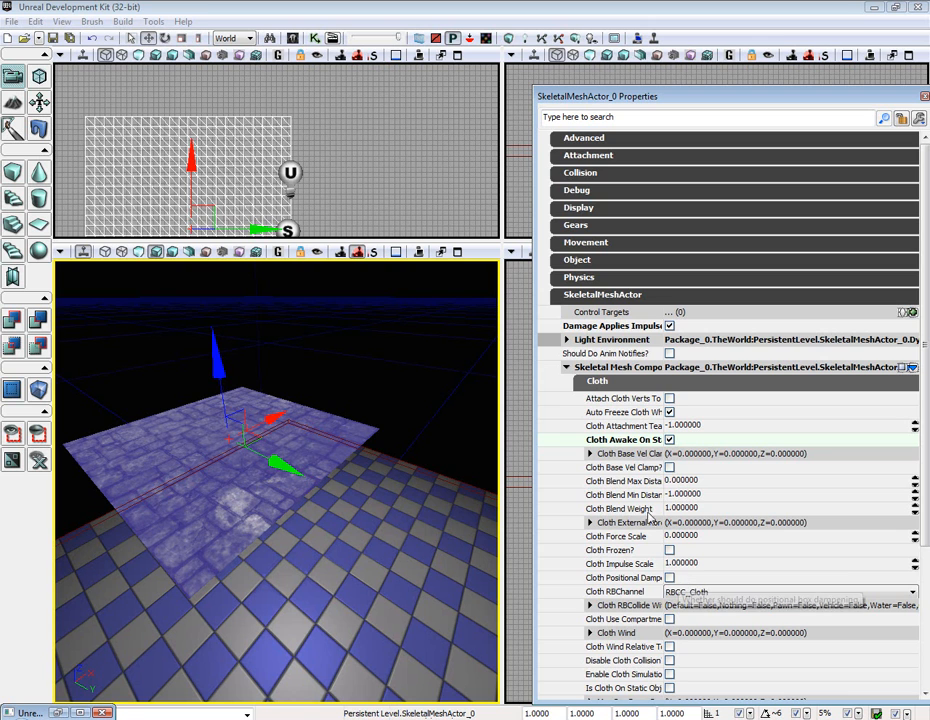
{"action": "scroll", "scroll_direction": "down", "scroll_amount": 3}
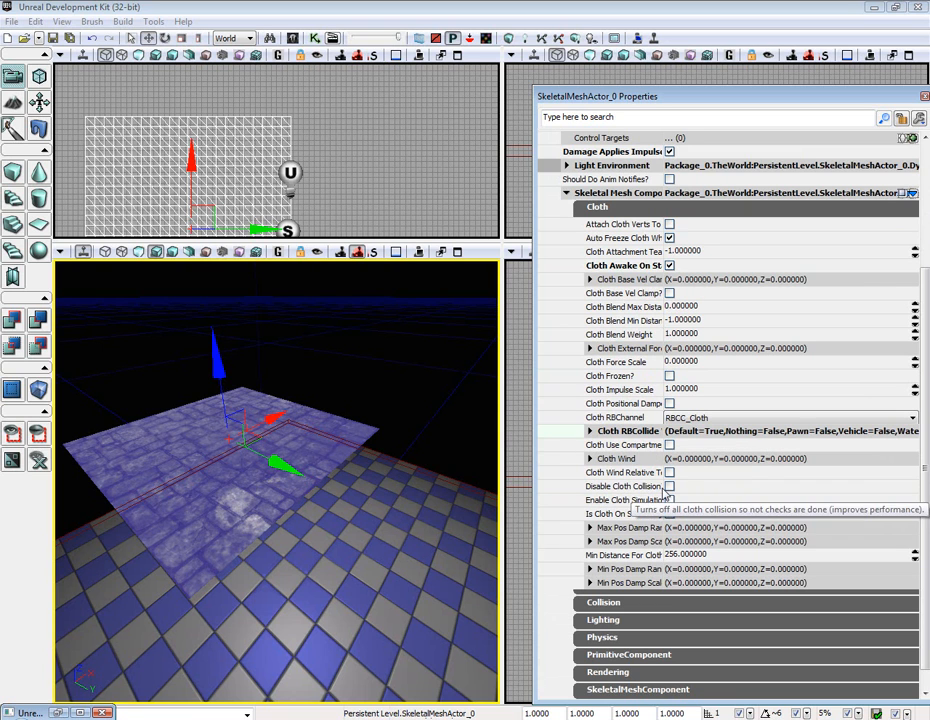
{"action": "mouse_move", "coordinate": [660, 445]}
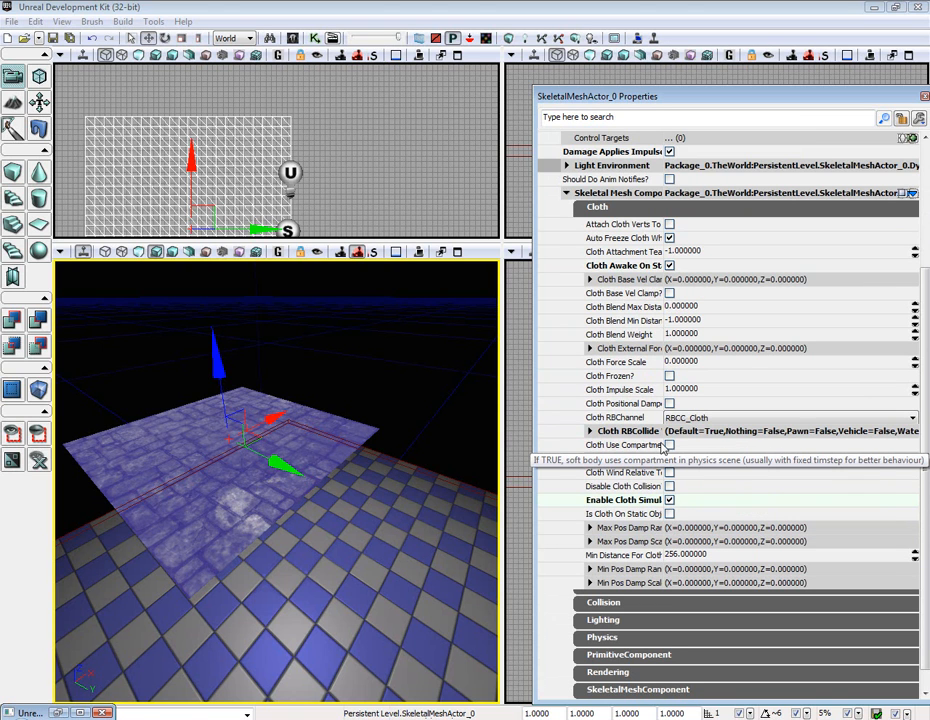
{"action": "left_click", "coordinate": [669, 444]}
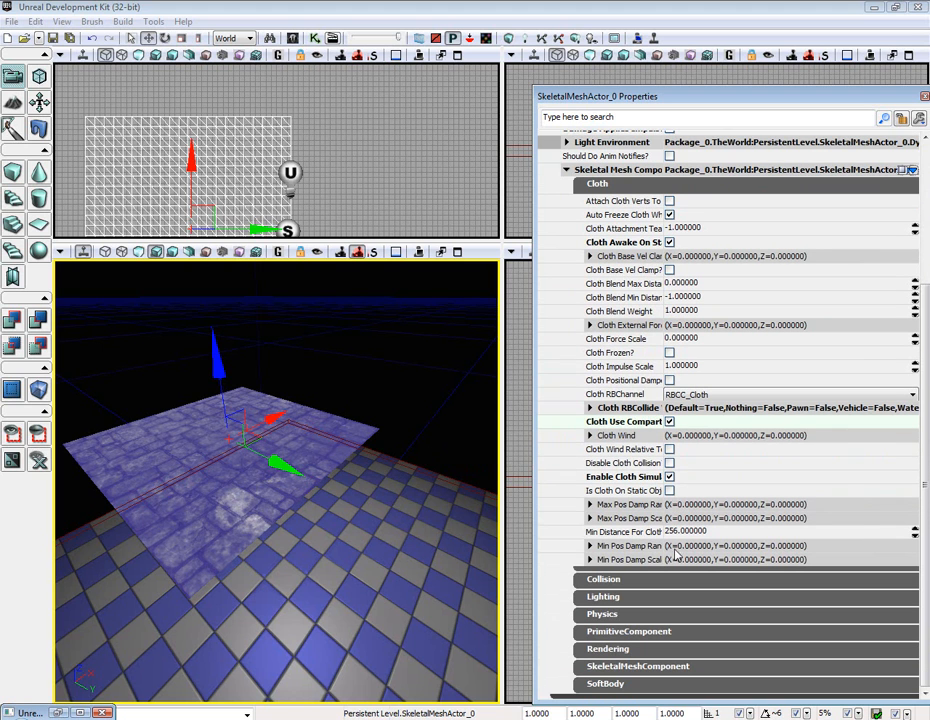
{"action": "scroll", "scroll_direction": "up", "scroll_amount": 3}
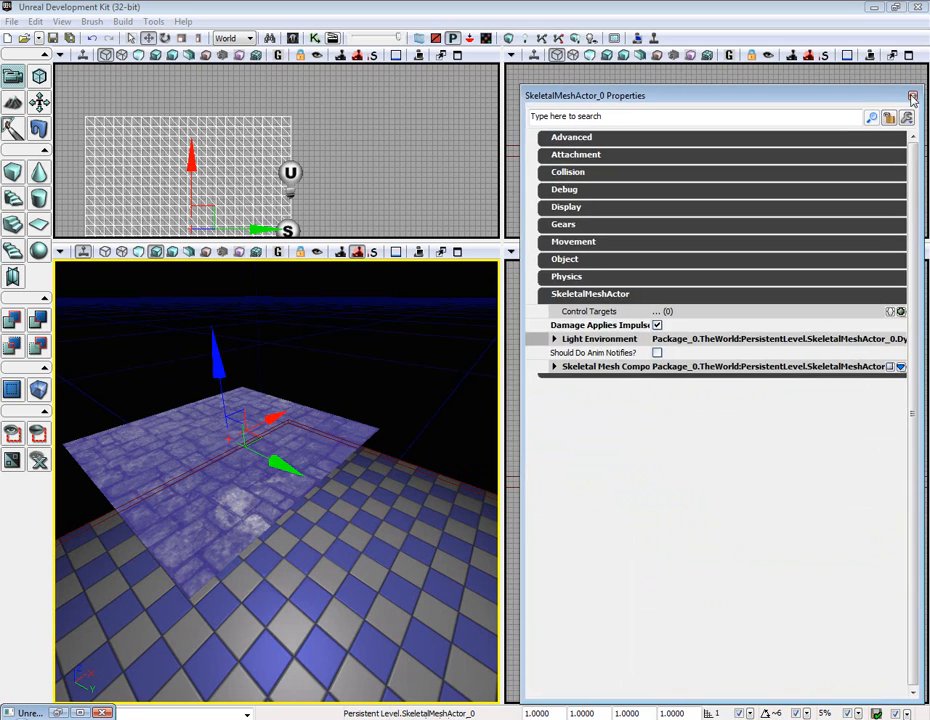
Close the cloth actor's properties and rebuild the level lighting
{"action": "left_click", "coordinate": [912, 95]}
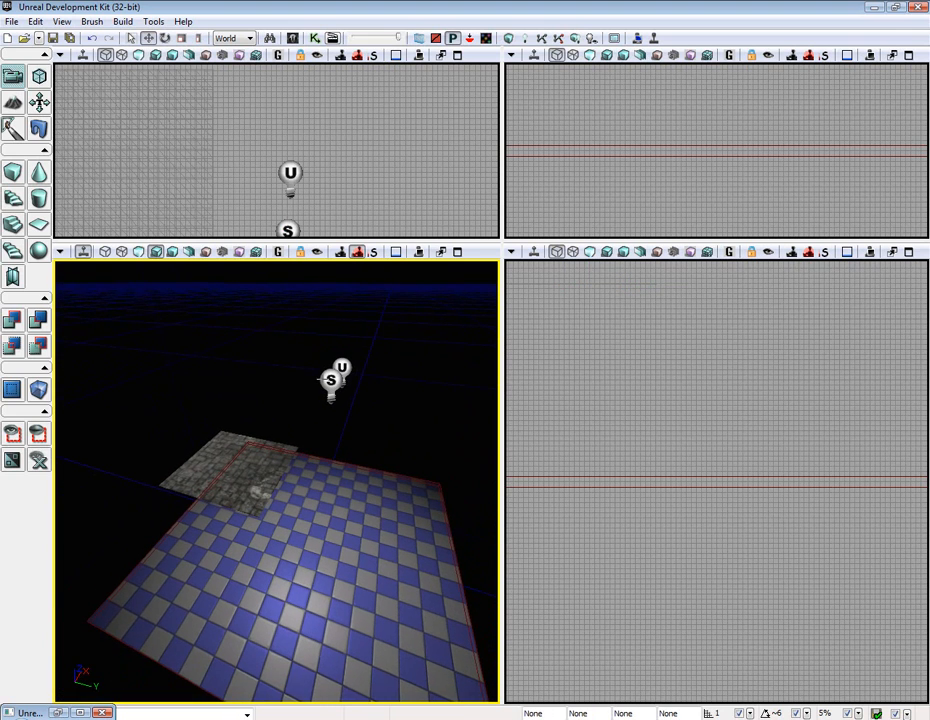
{"action": "left_click", "coordinate": [122, 21]}
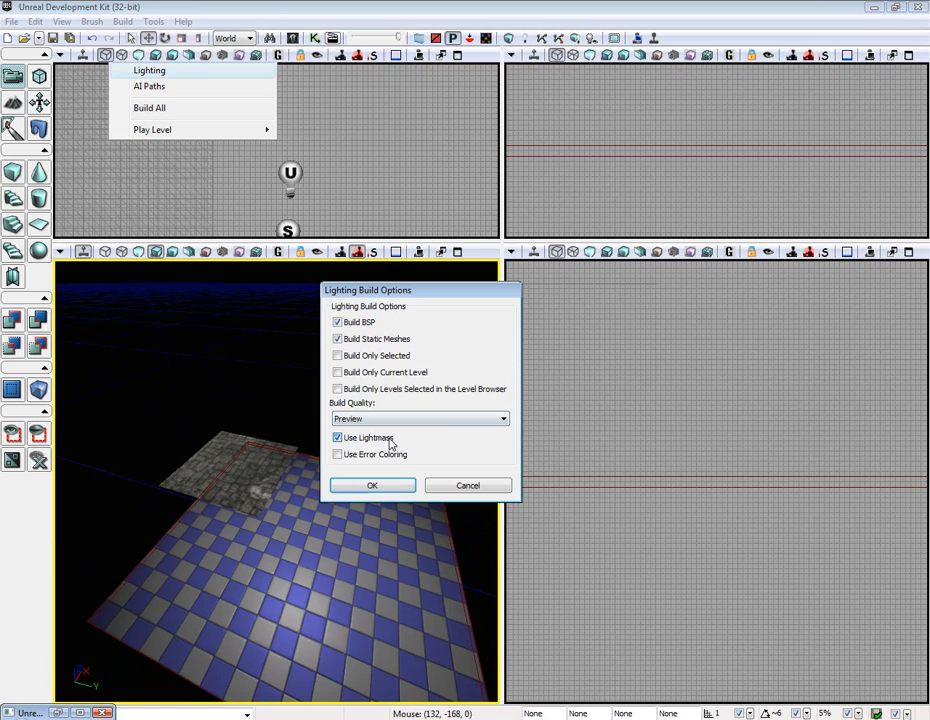
{"action": "left_click", "coordinate": [371, 485]}
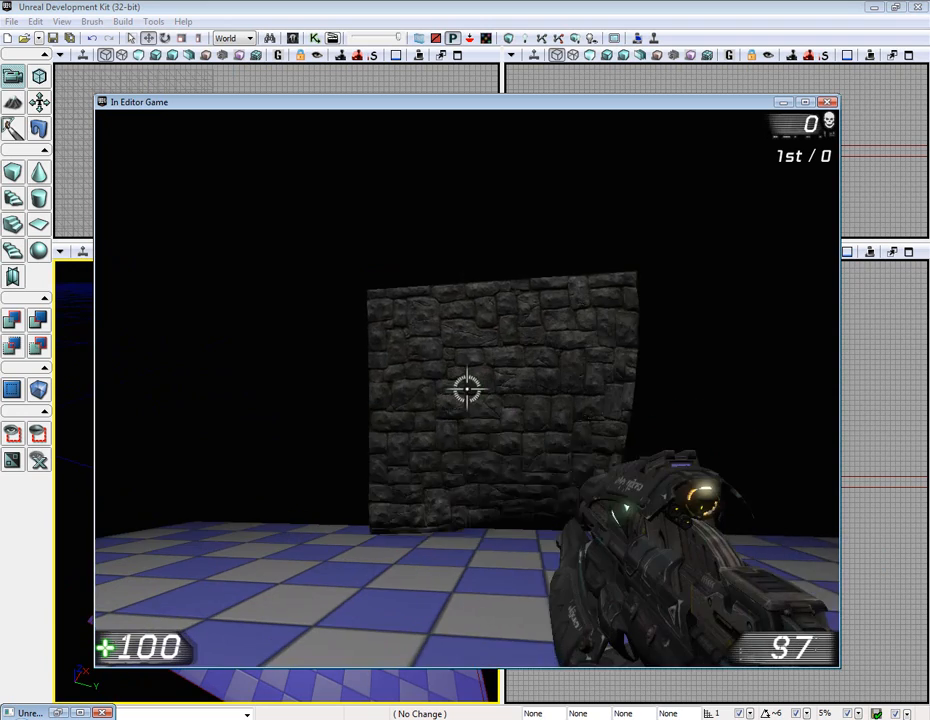
Shoot the stone cloth, exit the in-editor game, and rebuild lighting
{"action": "left_click", "coordinate": [467, 390]}
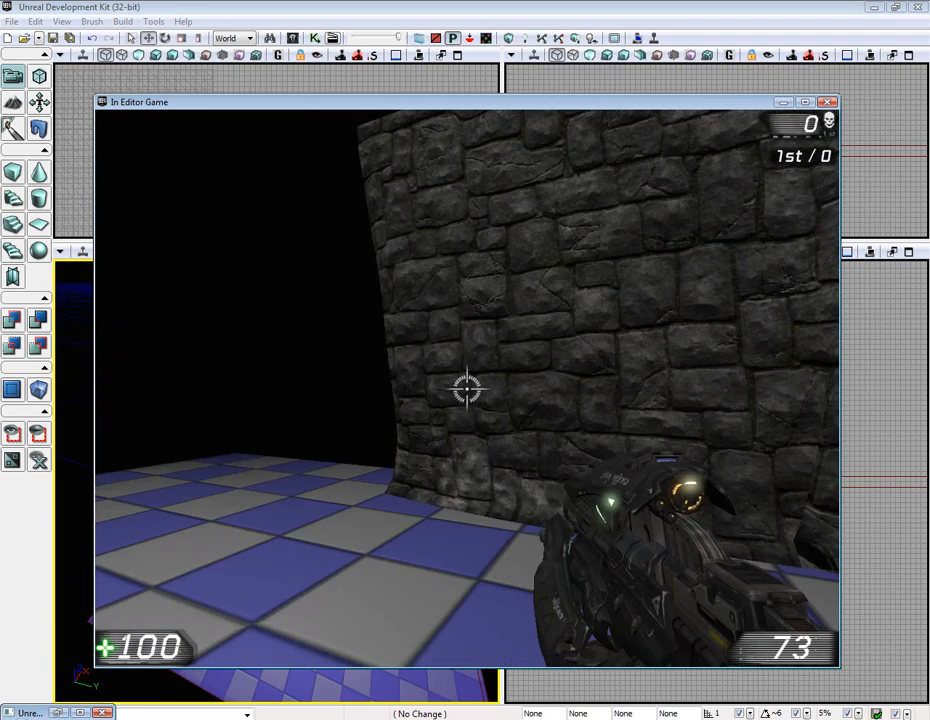
{"action": "key", "text": "Escape"}
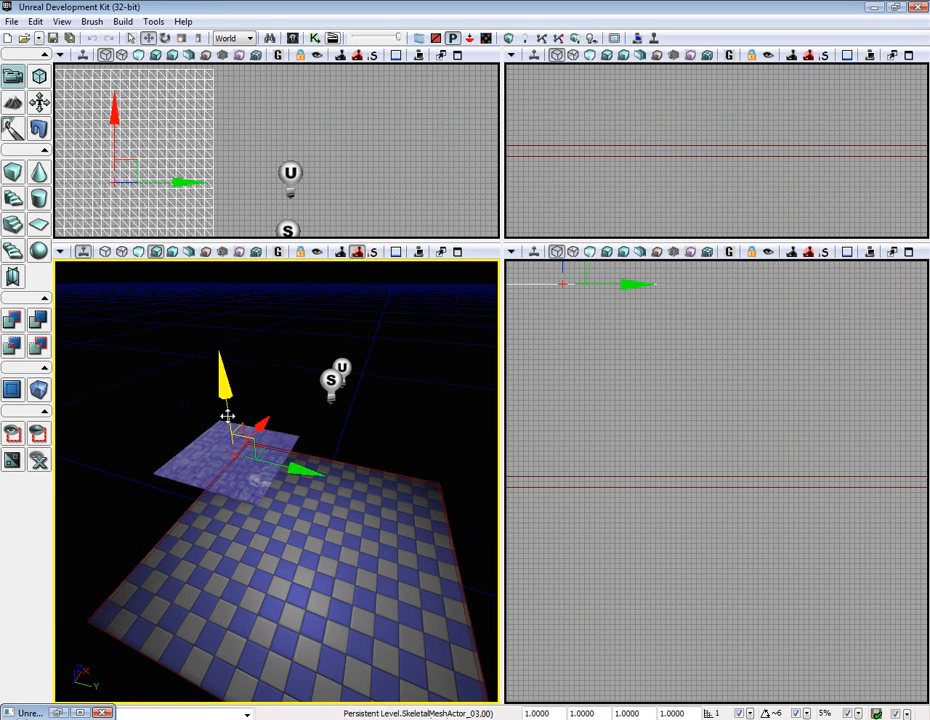
{"action": "left_click", "coordinate": [148, 70]}
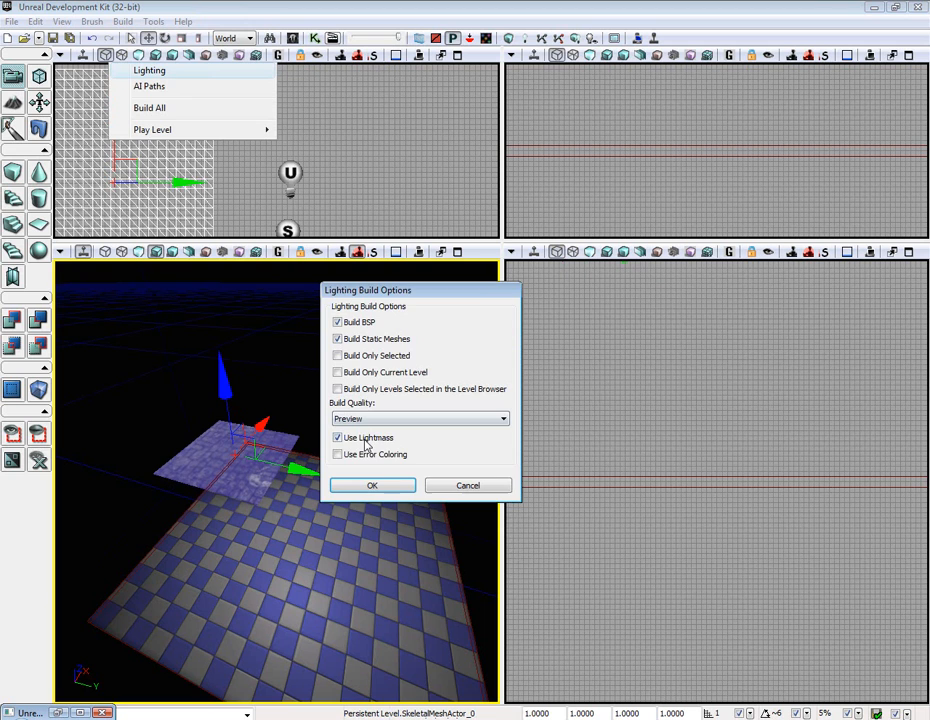
{"action": "left_click", "coordinate": [371, 485]}
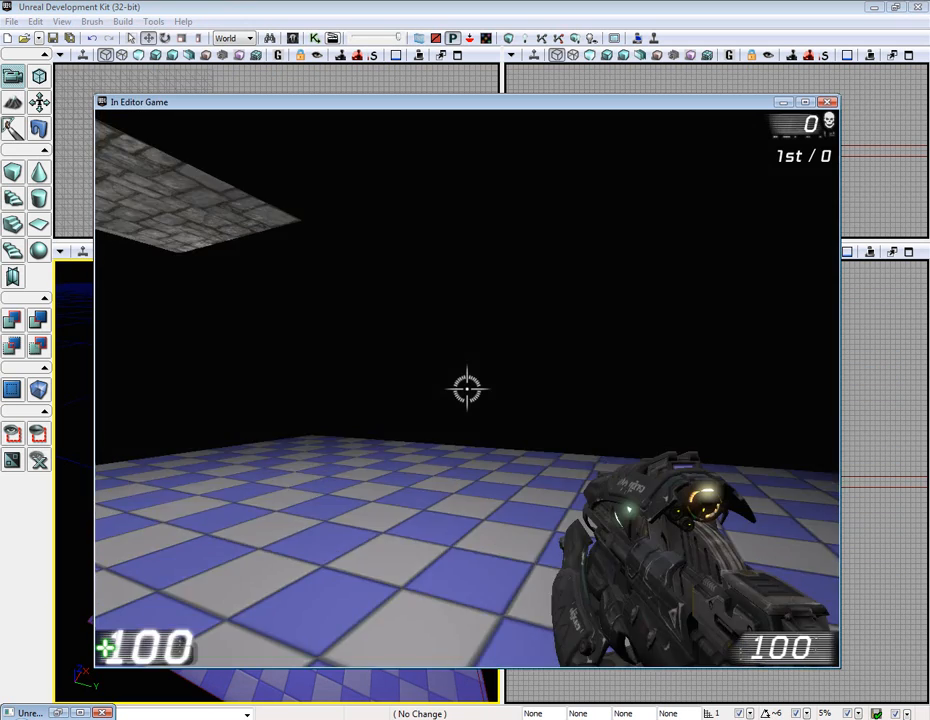
Fire twice at the hanging stone cloth, then enter the allweapons console command
{"action": "left_click", "coordinate": [467, 390]}
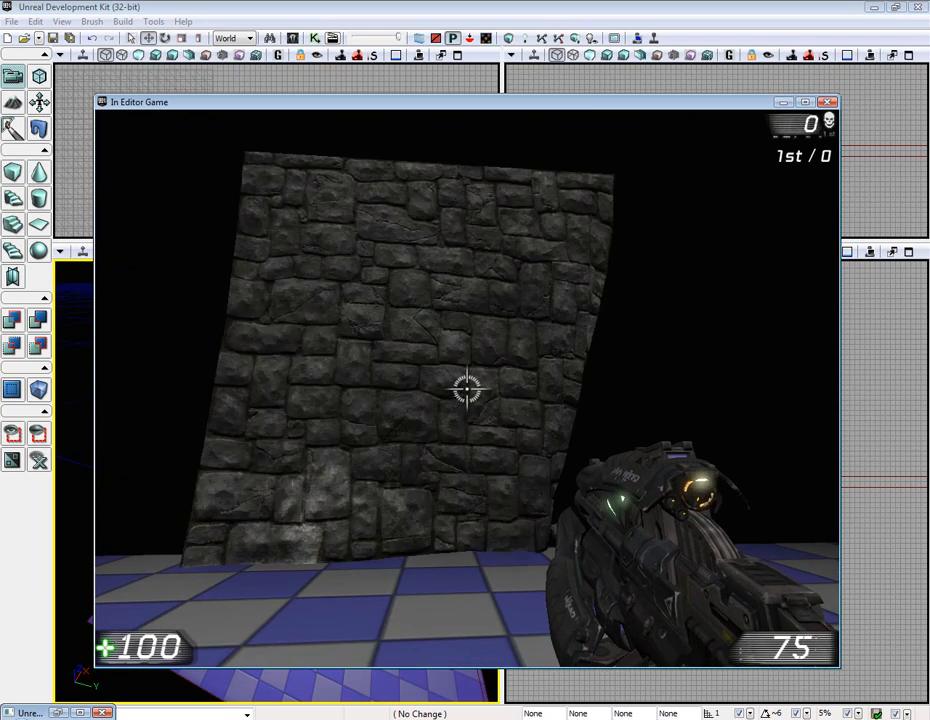
{"action": "left_click", "coordinate": [465, 390]}
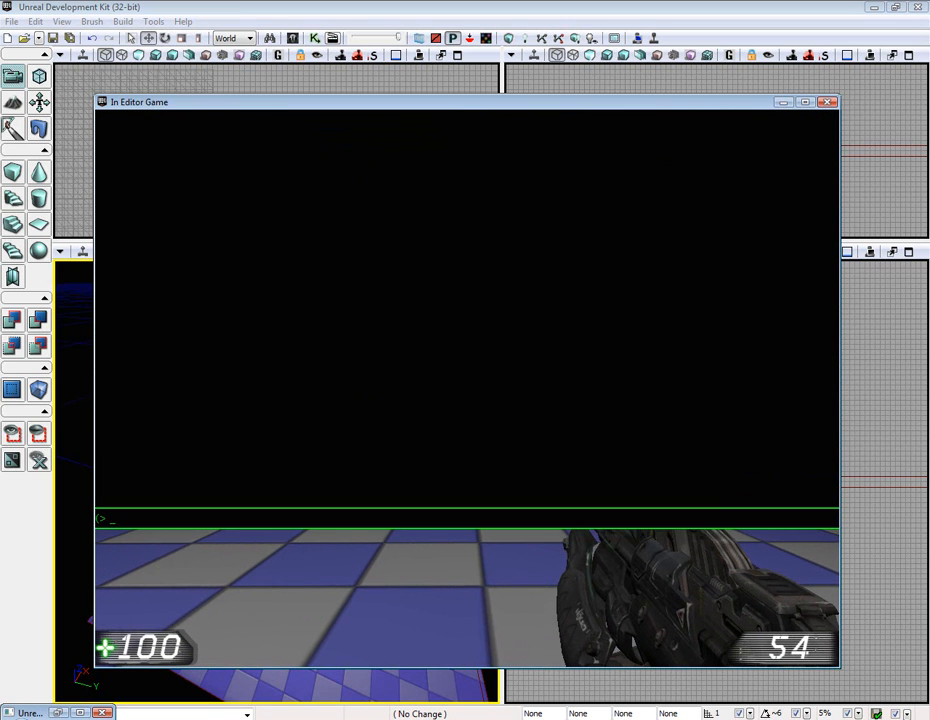
{"action": "type", "text": "allweapons"}
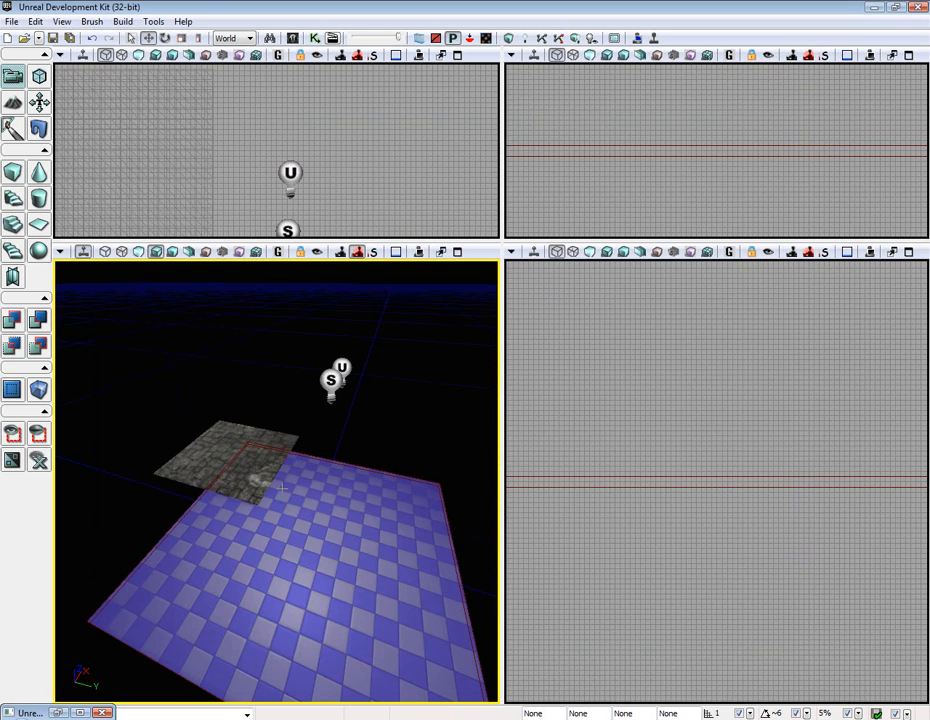
Select the stone cloth and expand its Skeletal Mesh Component settings
{"action": "left_click", "coordinate": [240, 460]}
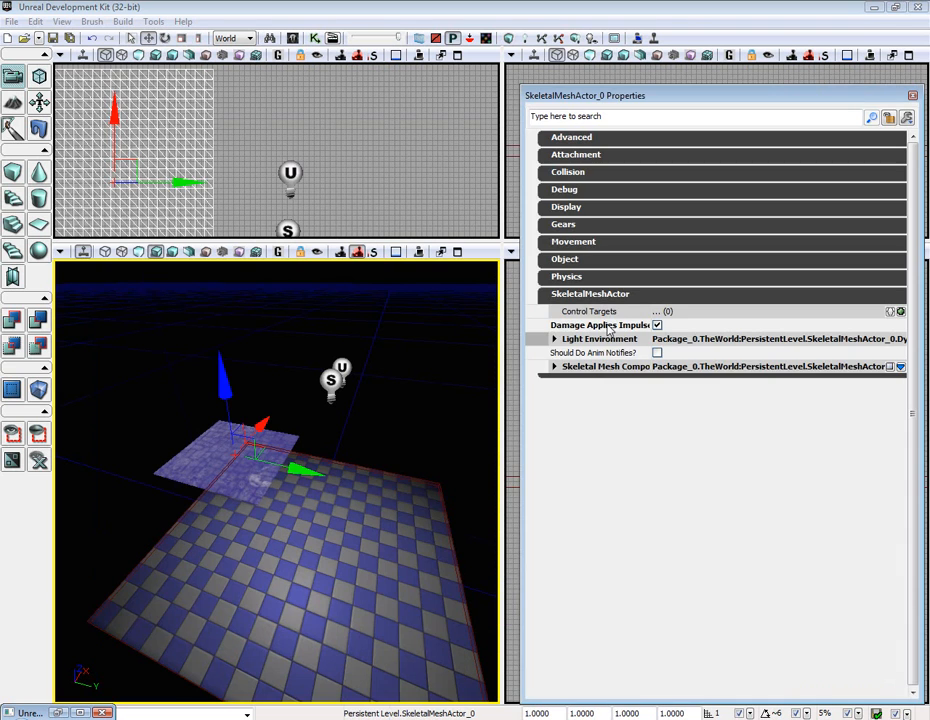
{"action": "left_click", "coordinate": [554, 366]}
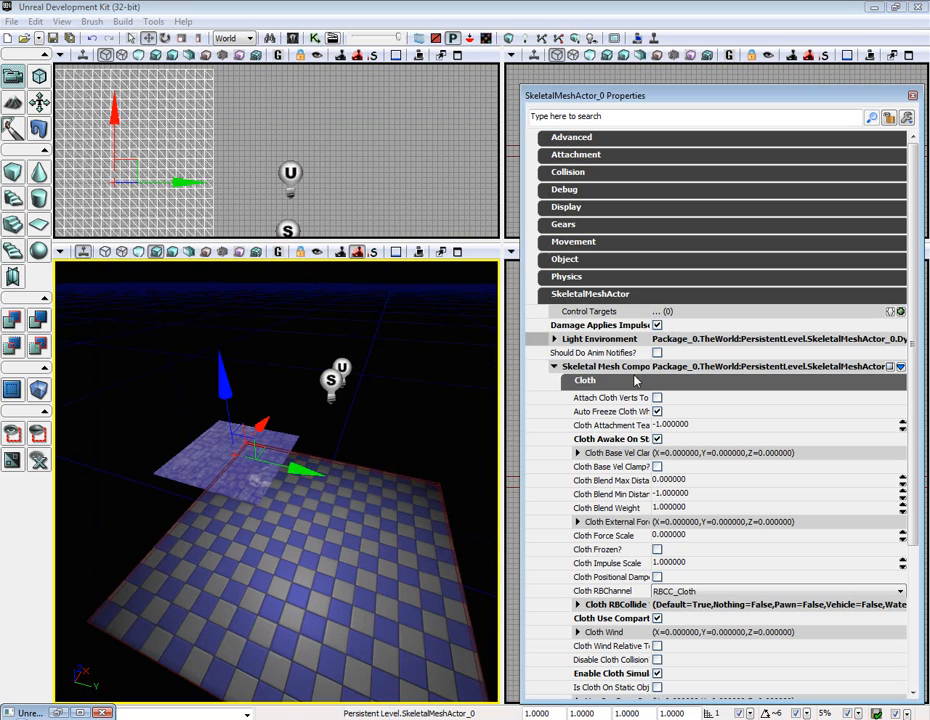
{"action": "mouse_move", "coordinate": [592, 568]}
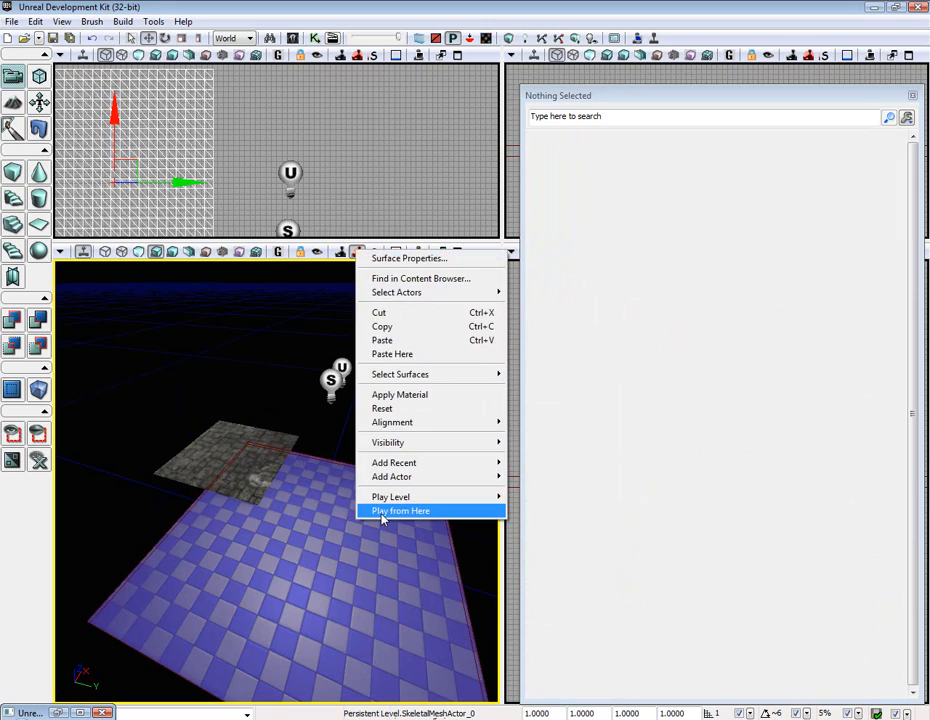
Play from the floor spot, shoot the cloth, enter allammo, and fire the Shock Rifle
{"action": "left_click", "coordinate": [400, 510]}
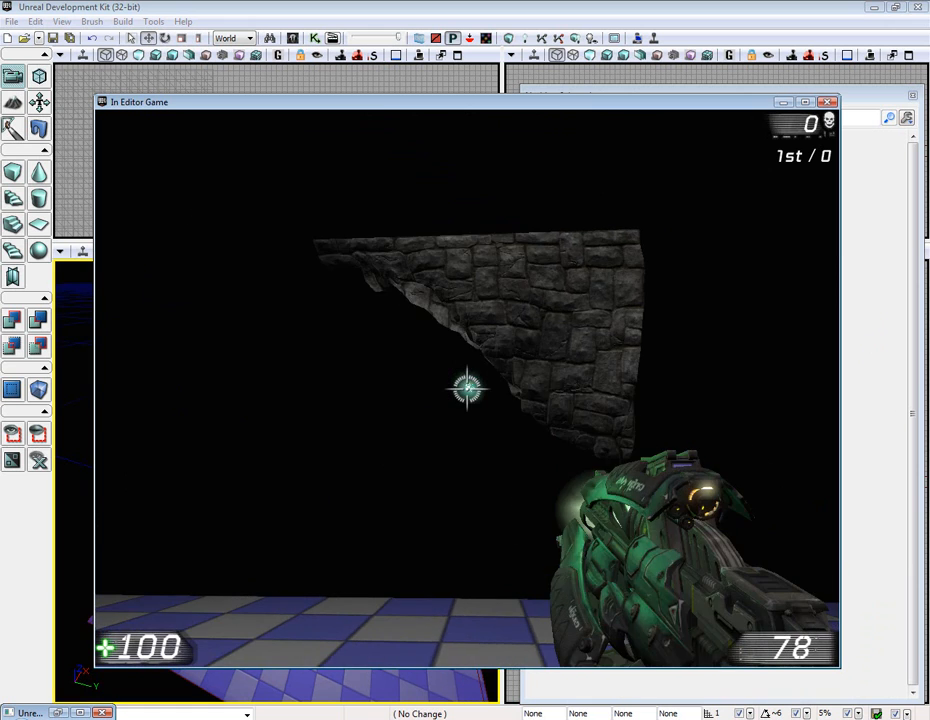
{"action": "left_click", "coordinate": [467, 388]}
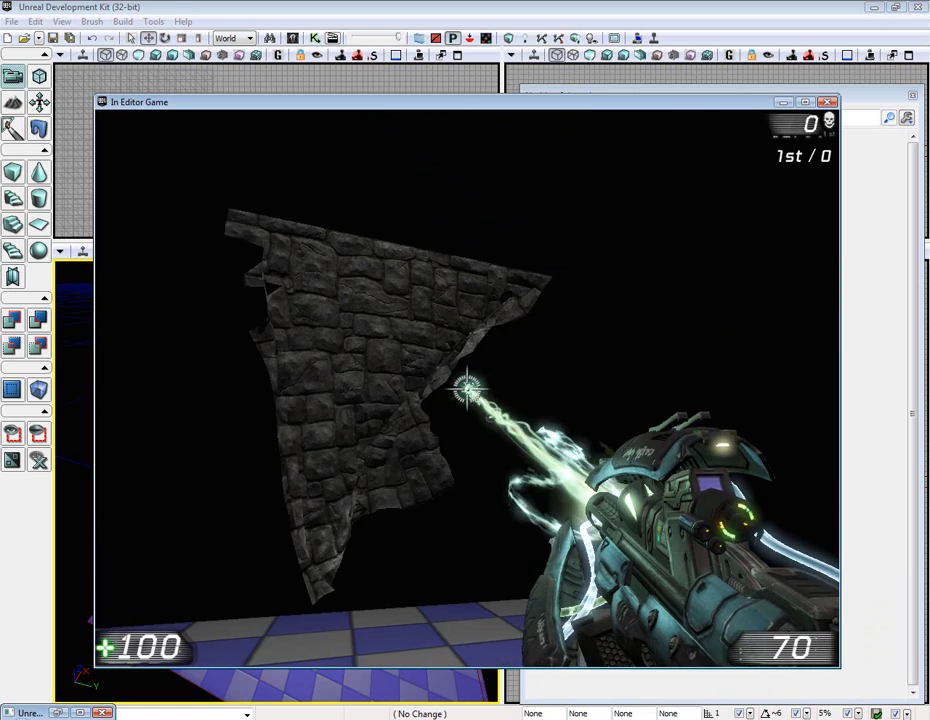
{"action": "type", "text": "allammo"}
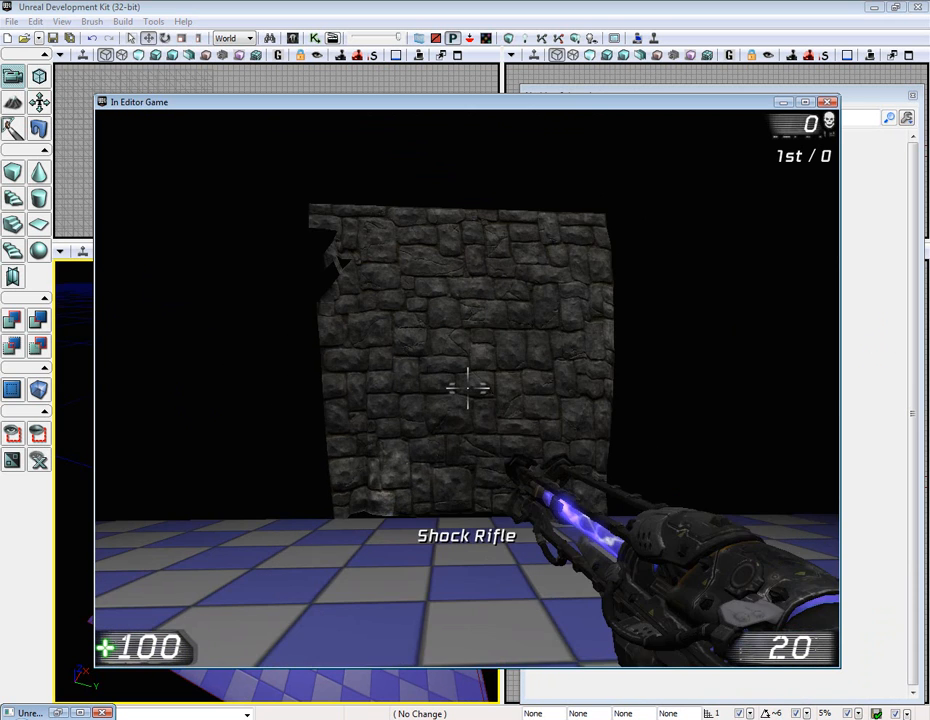
{"action": "left_click", "coordinate": [467, 390]}
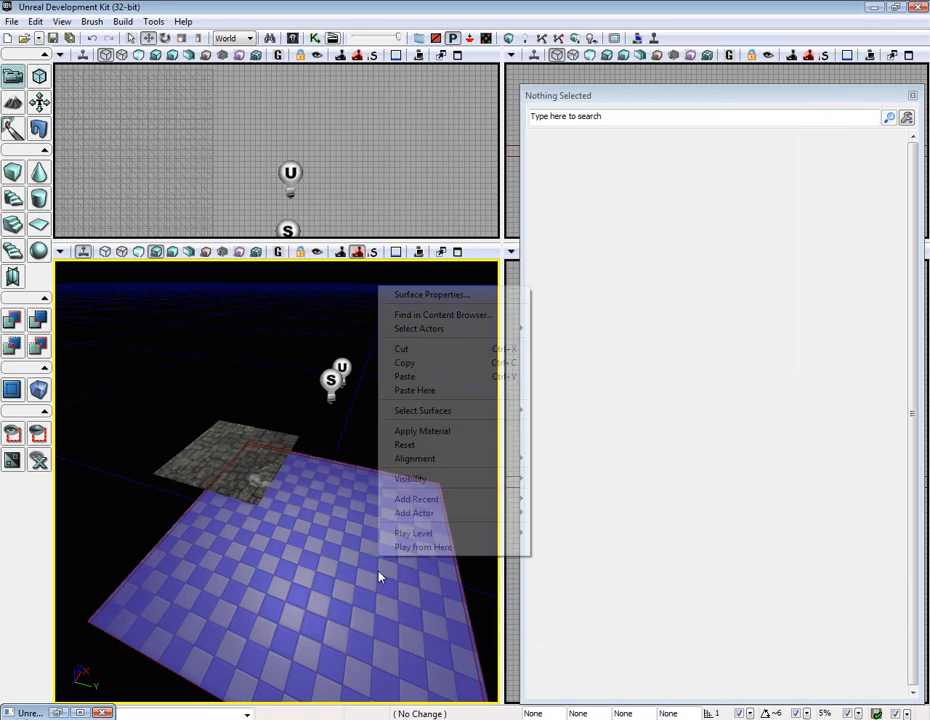
Play from the floor again, enter allweapons, and blast a hole through the cloth
{"action": "left_click", "coordinate": [423, 547]}
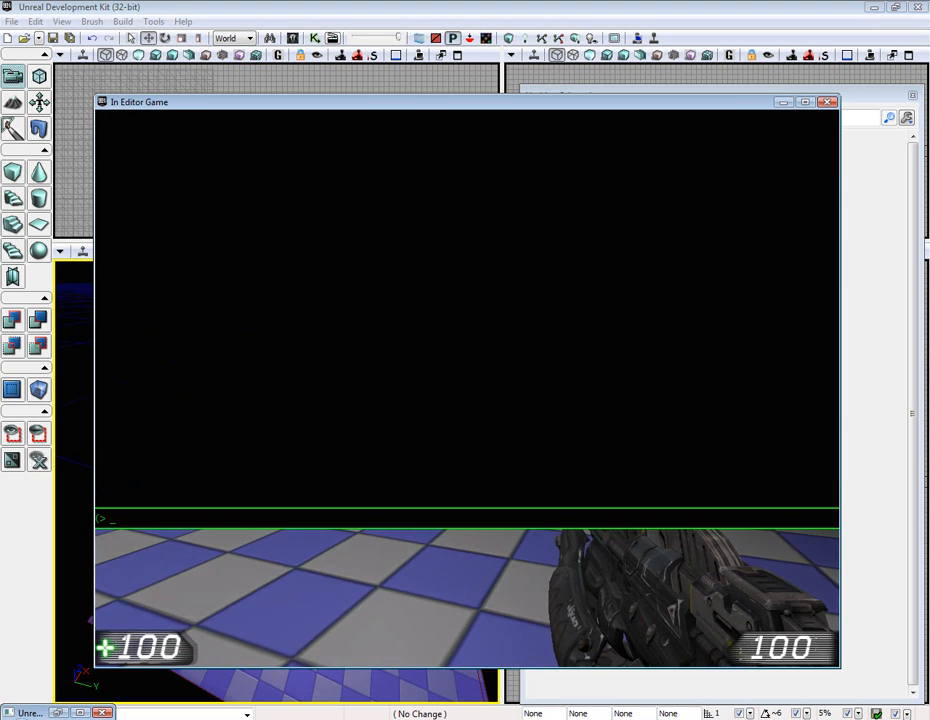
{"action": "type", "text": "allweapons"}
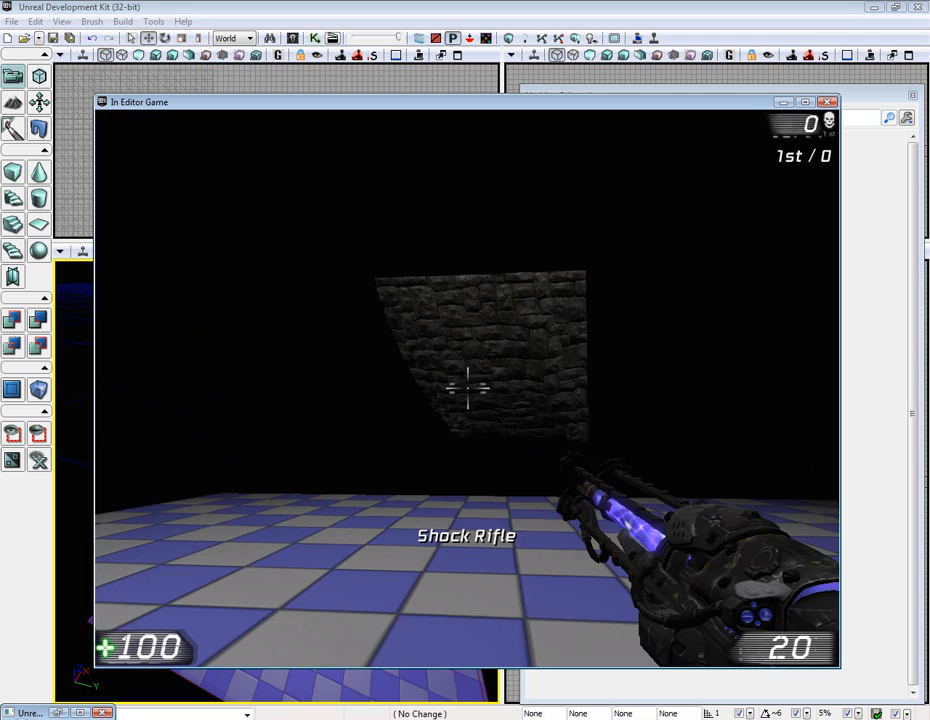
{"action": "left_click", "coordinate": [465, 390]}
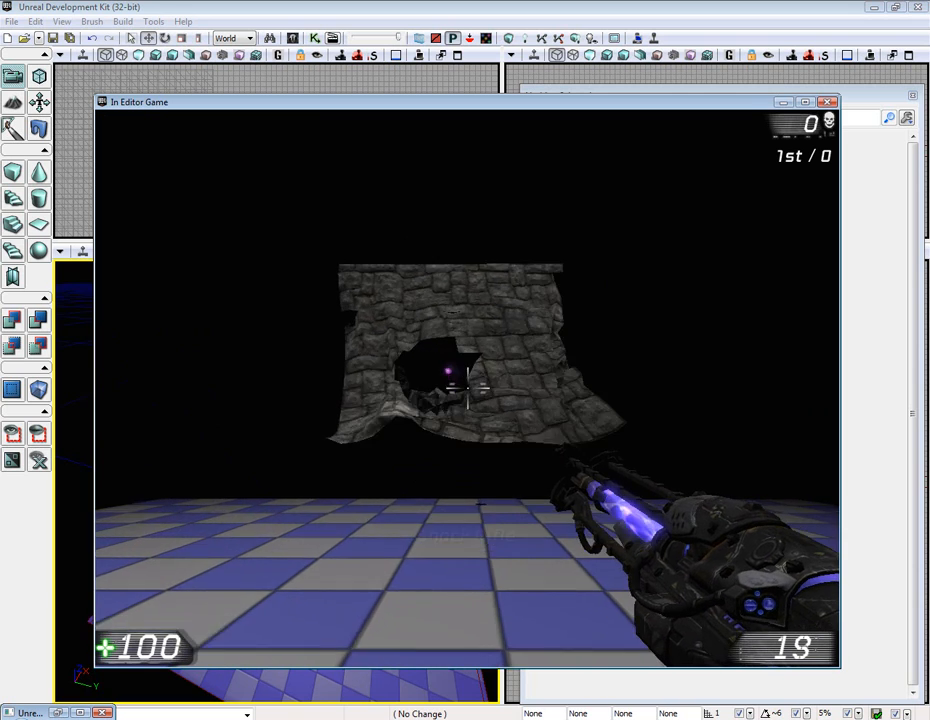